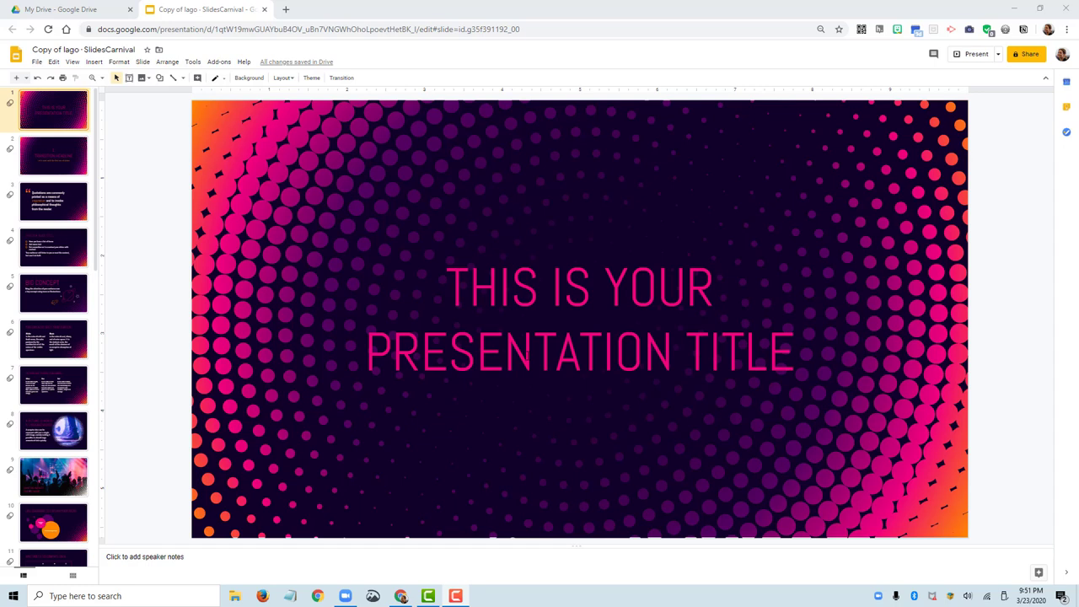
mouse_move(71, 367)
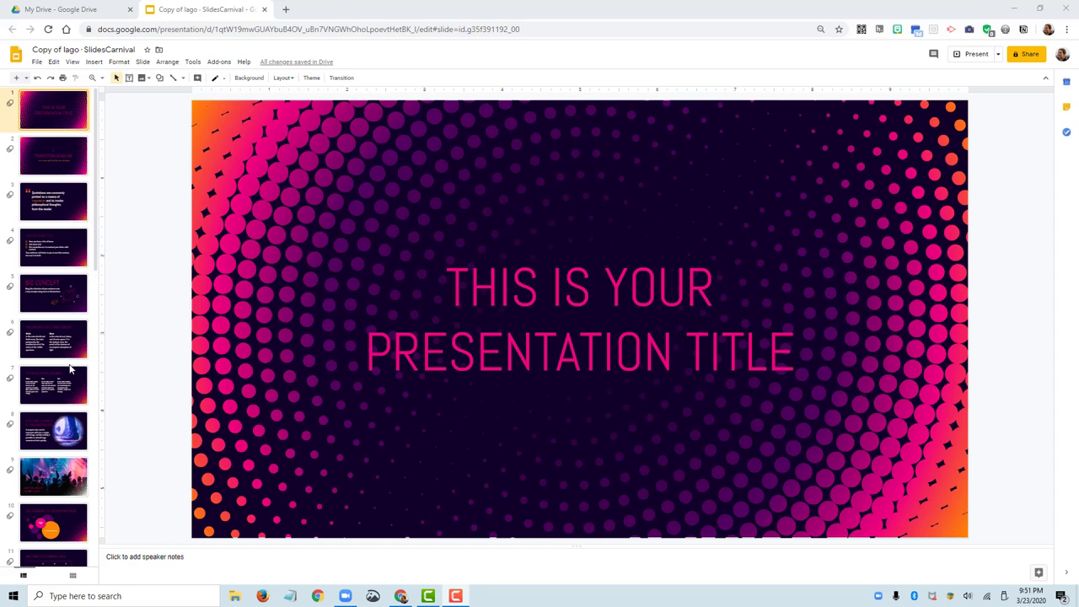
mouse_move(476, 378)
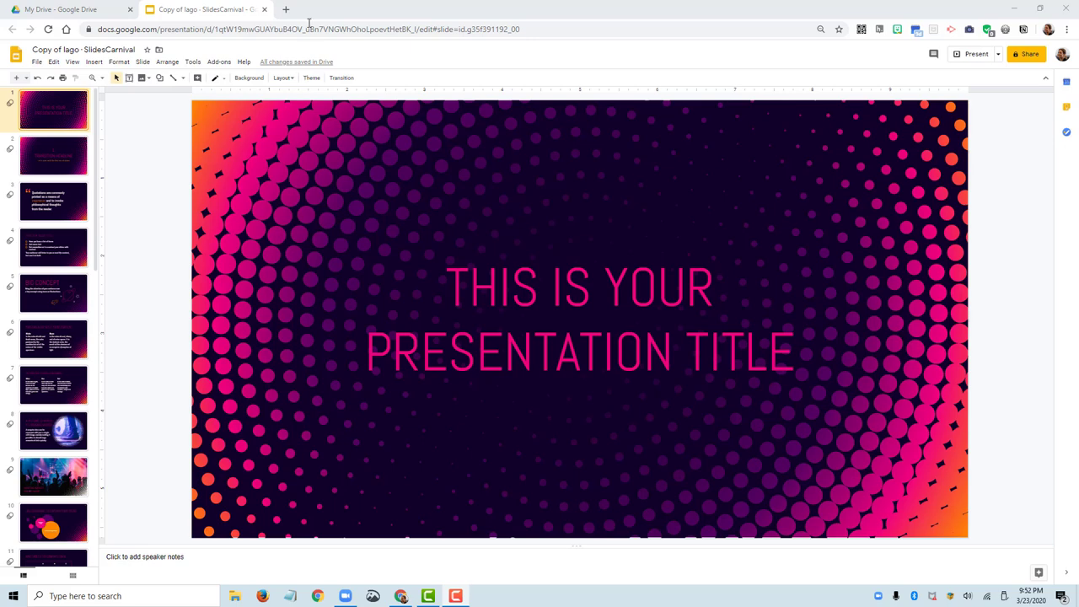
Go to screencast-o-matic.com in a new tab and choose 'Start recording for free'.
click(285, 10)
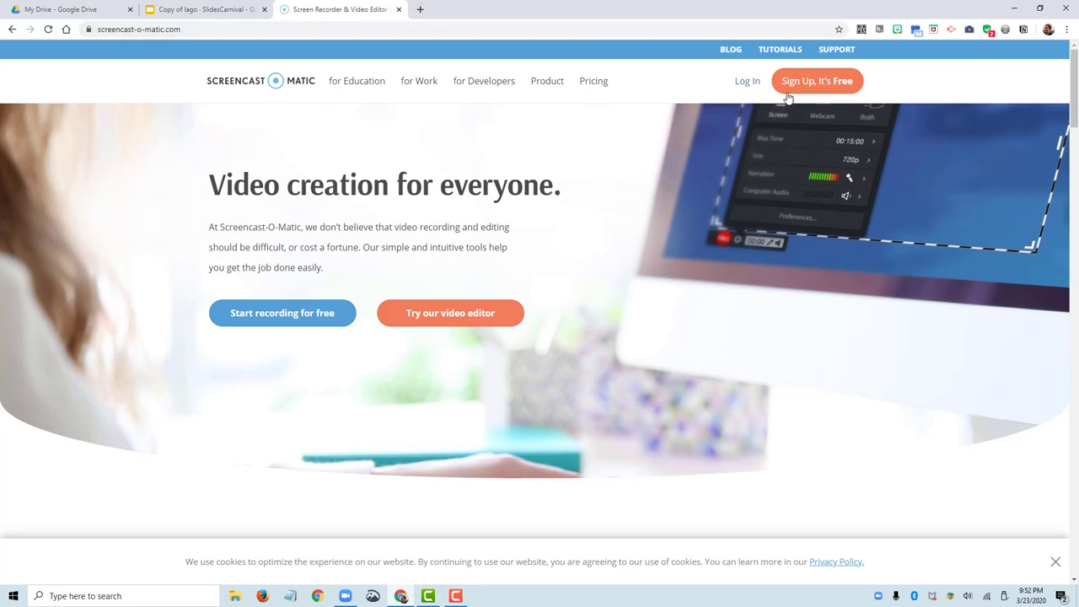
mouse_move(282, 312)
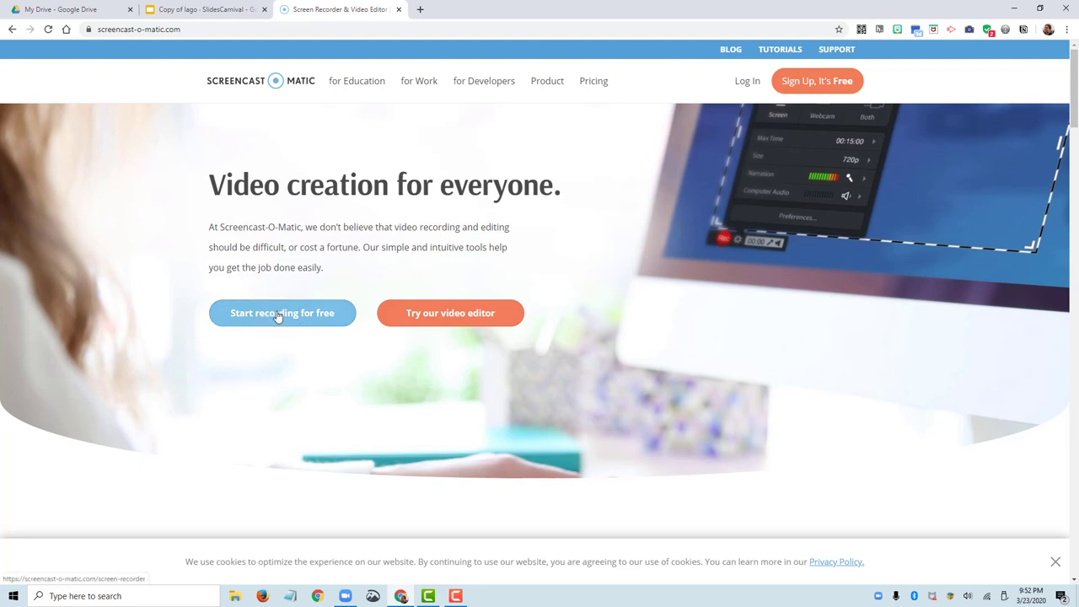
mouse_move(278, 320)
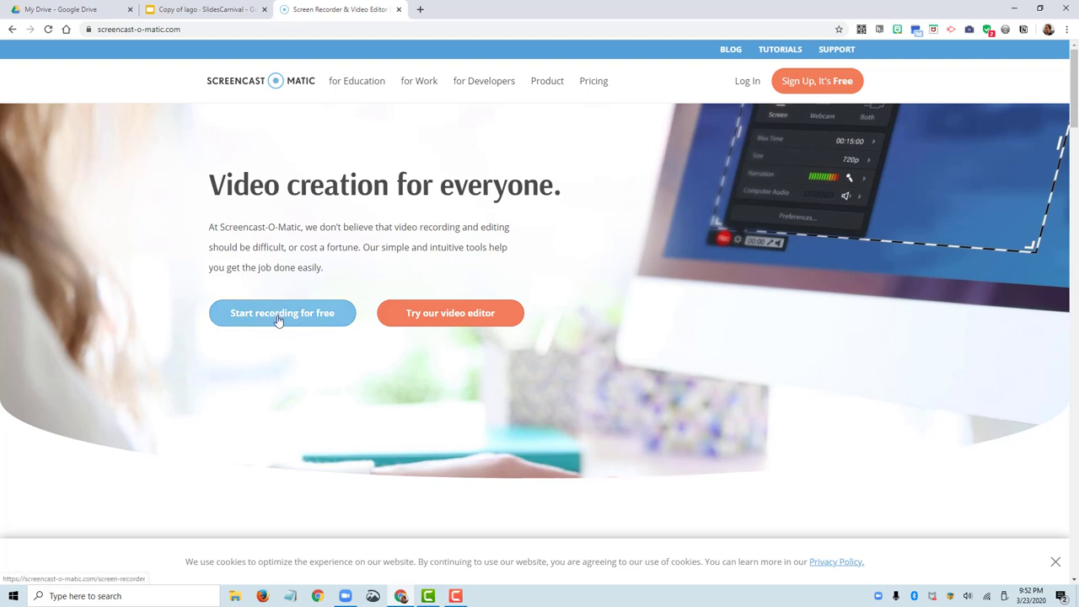
click(281, 312)
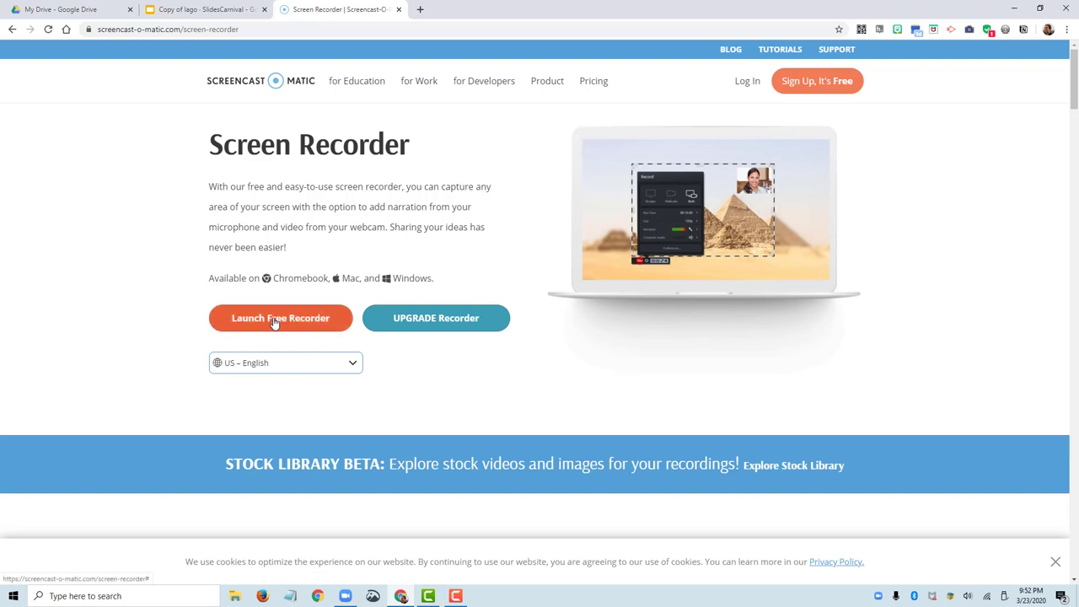
Launch the free recorder, allowing the browser to run the Screen Recorder Launcher.
click(280, 317)
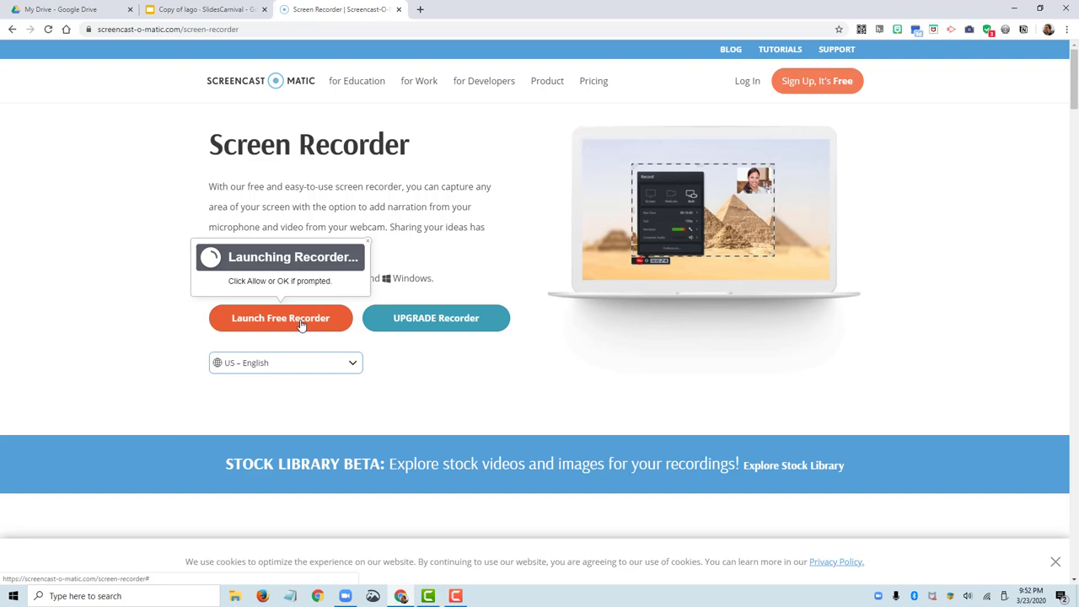
click(280, 317)
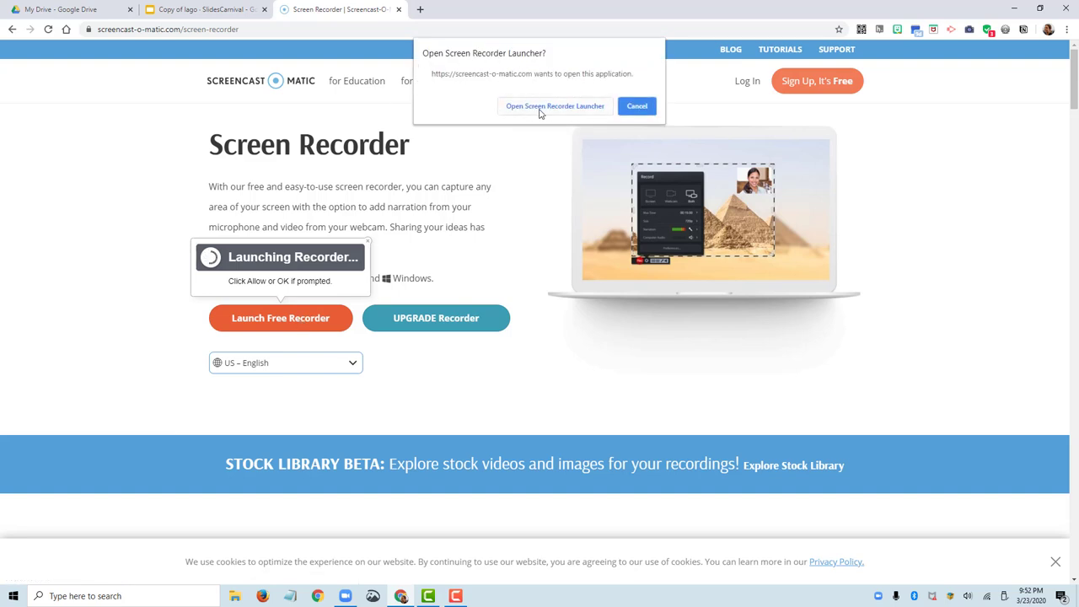
click(553, 105)
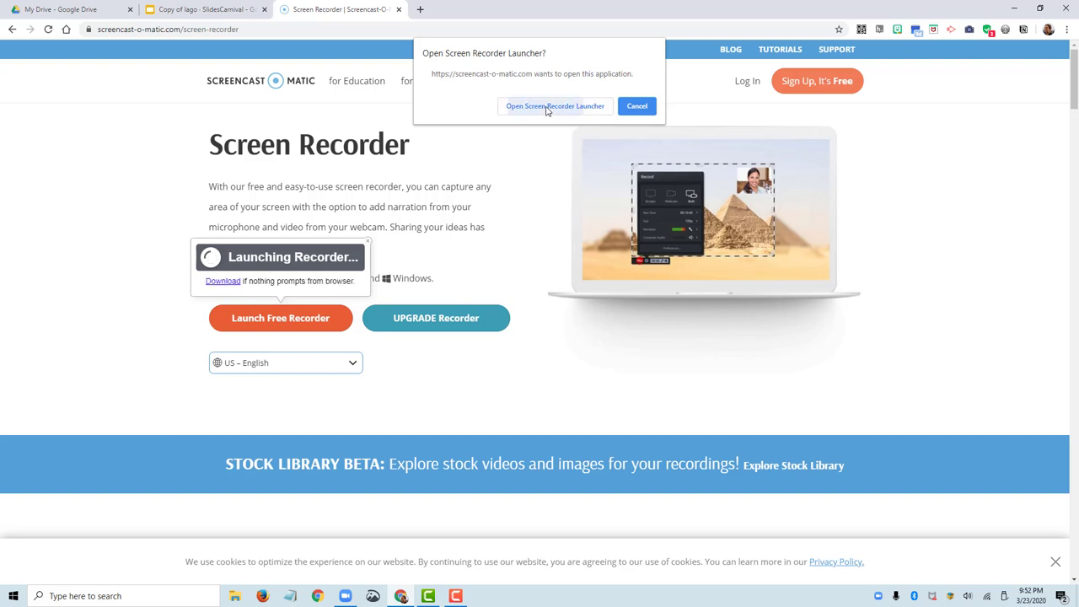
click(555, 104)
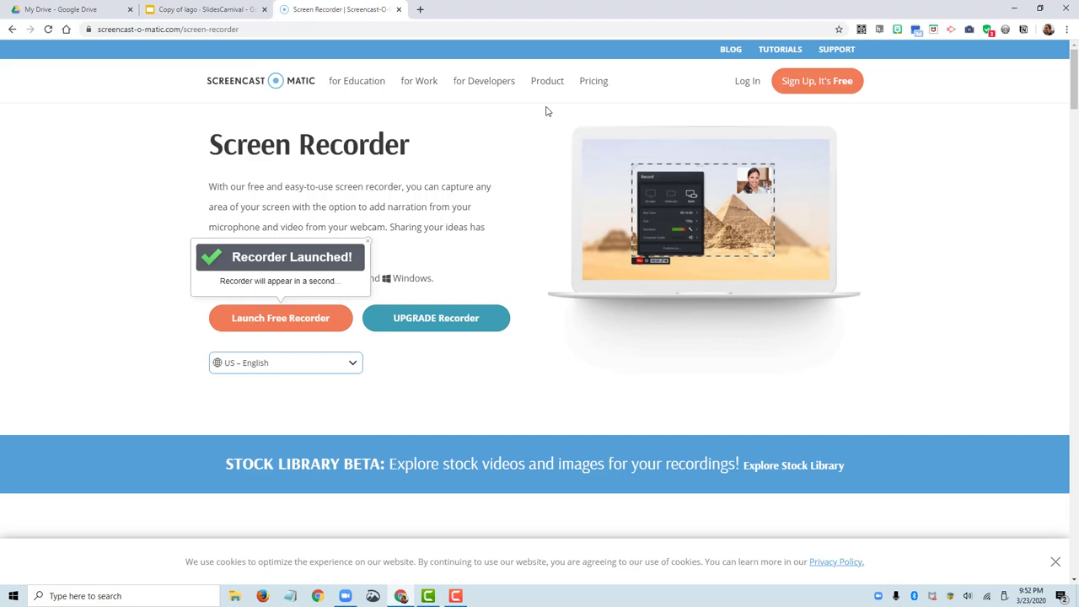
click(280, 317)
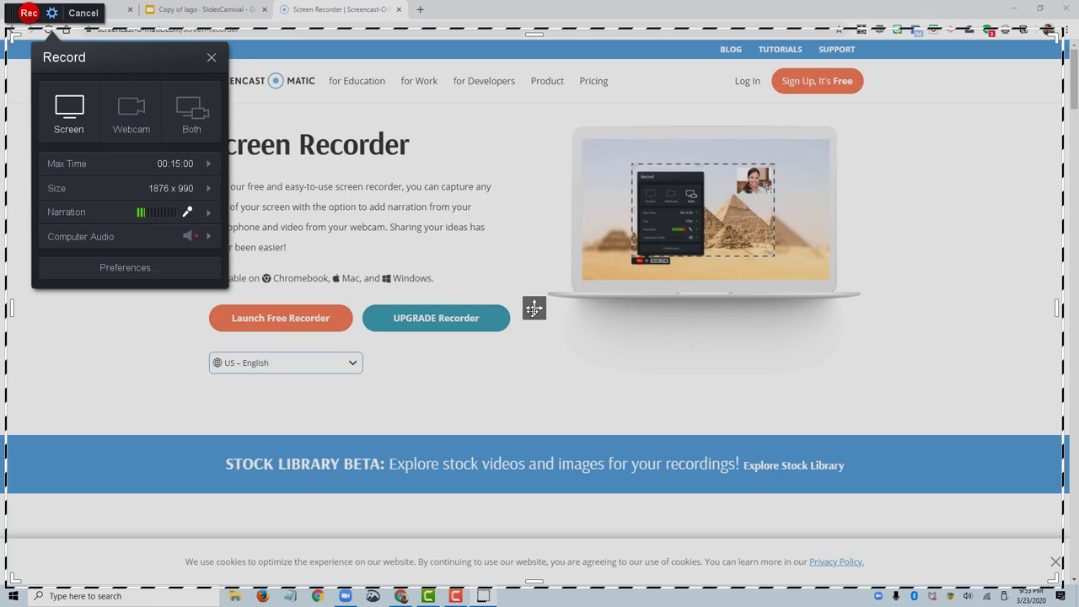
Drag the dashed capture frame so it fits around the Google Slides title slide.
click(213, 57)
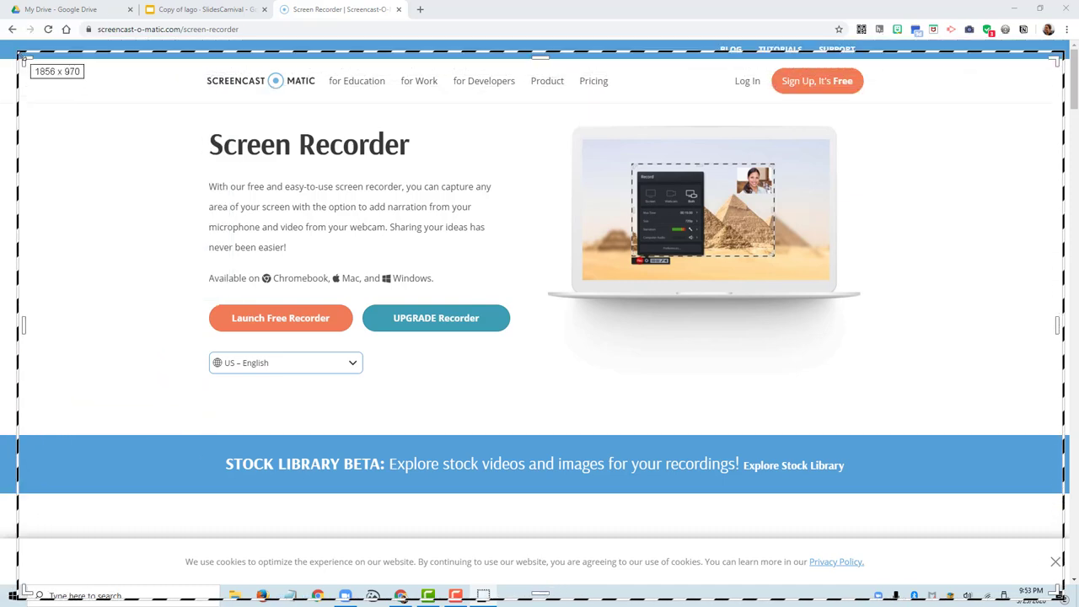
click(280, 317)
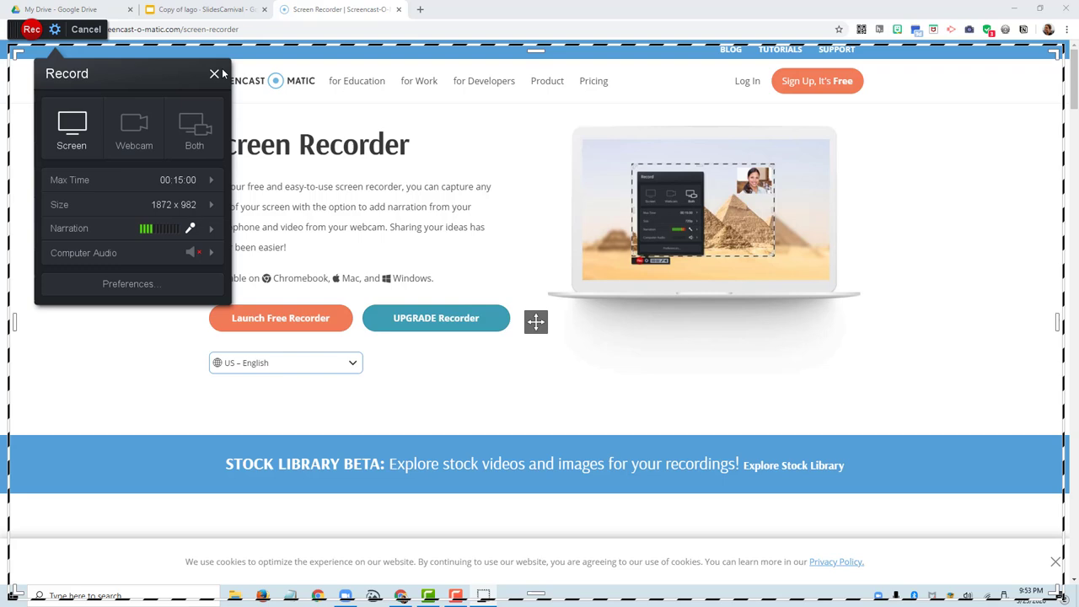
click(202, 10)
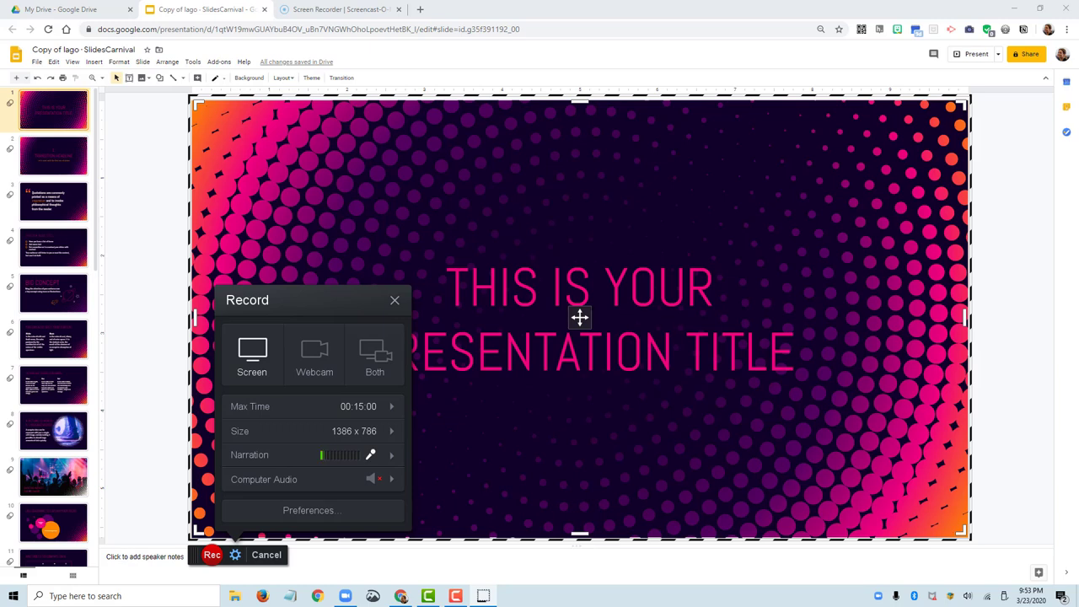
mouse_move(253, 354)
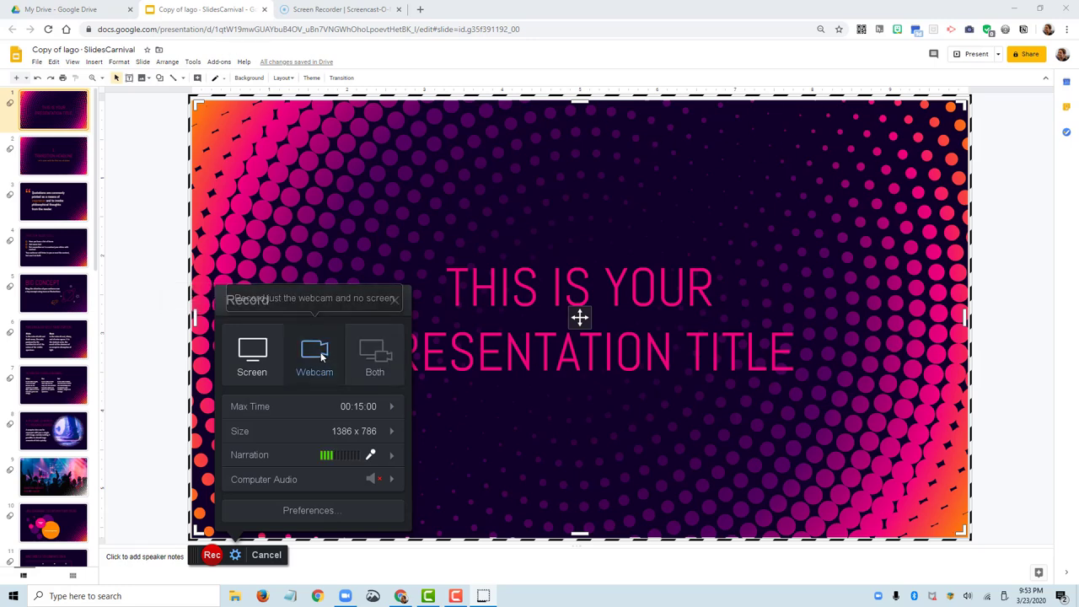
click(314, 354)
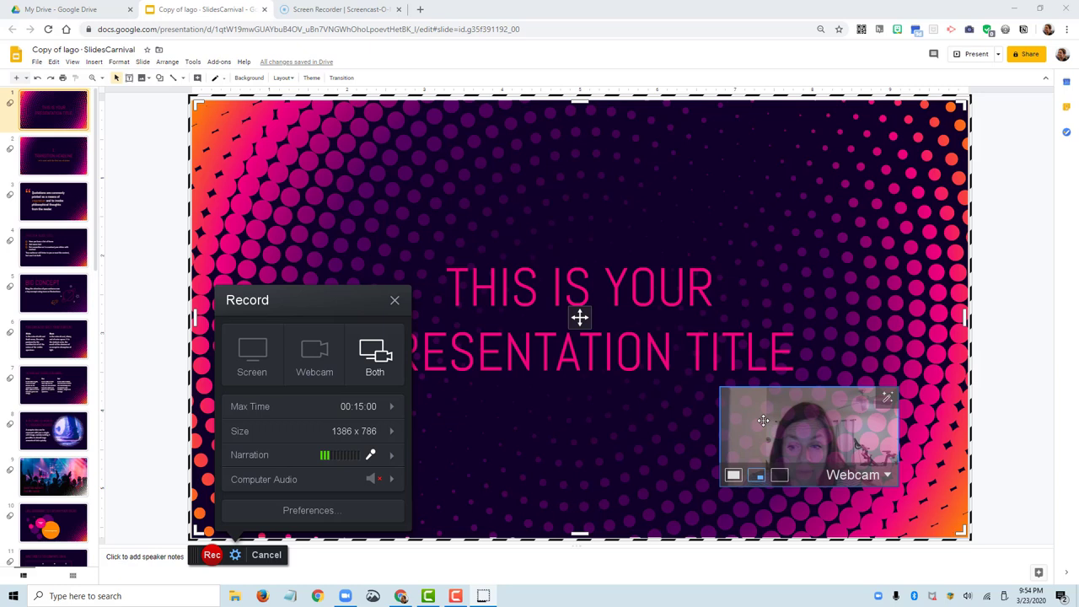
click(253, 354)
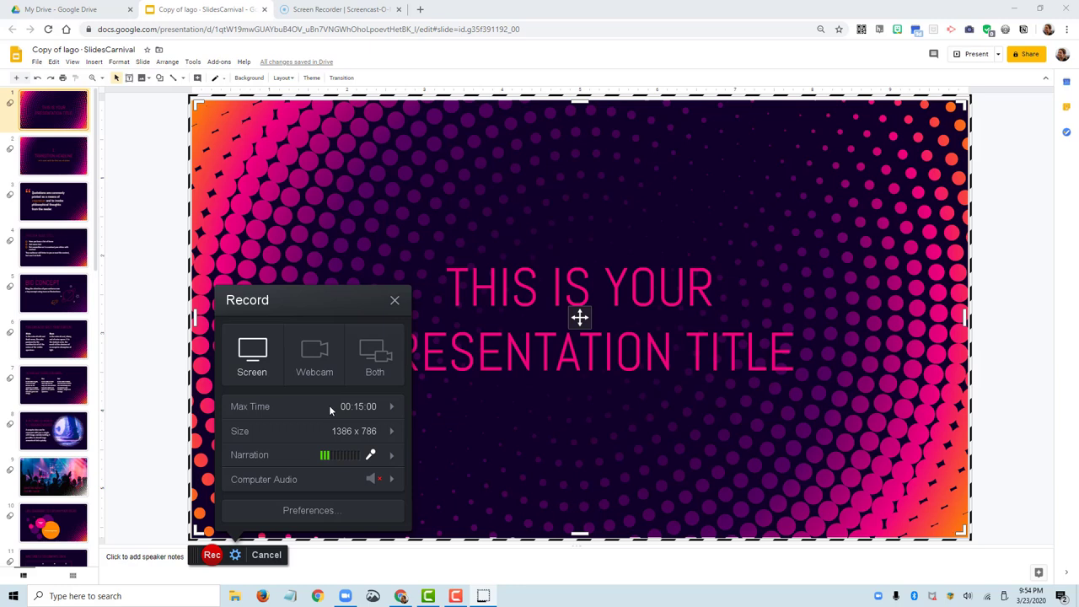
mouse_move(368, 410)
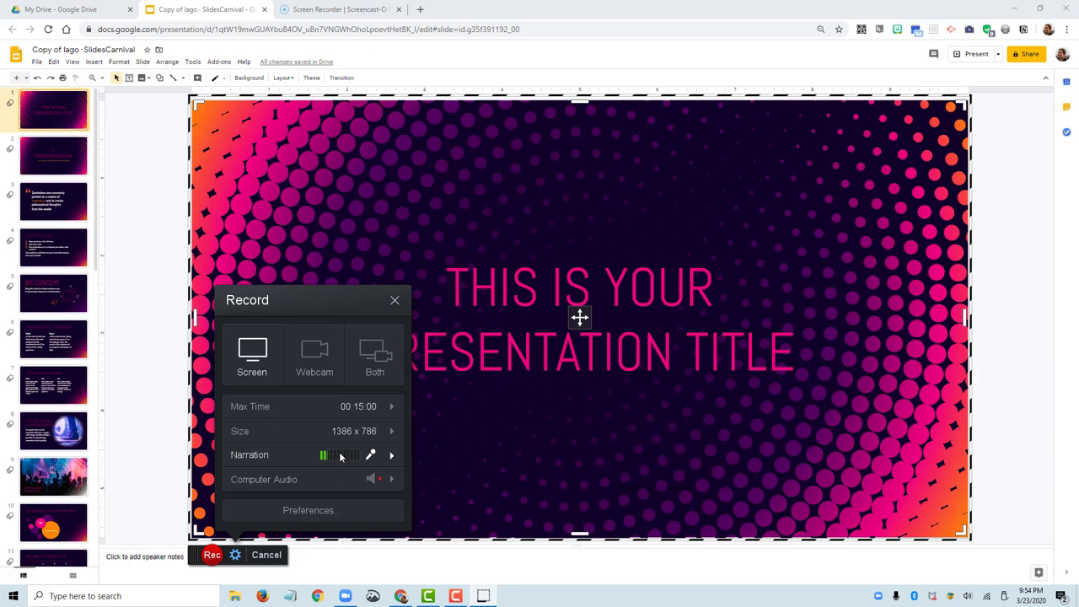
mouse_move(327, 455)
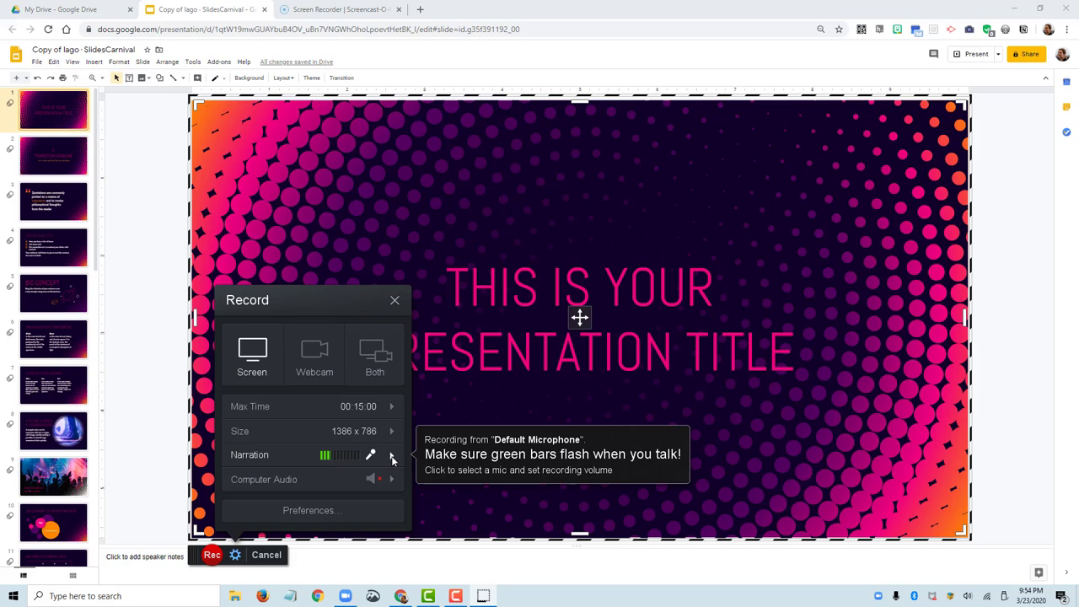
Choose the Realtek microphone for narration and adjust its recording volume.
click(391, 455)
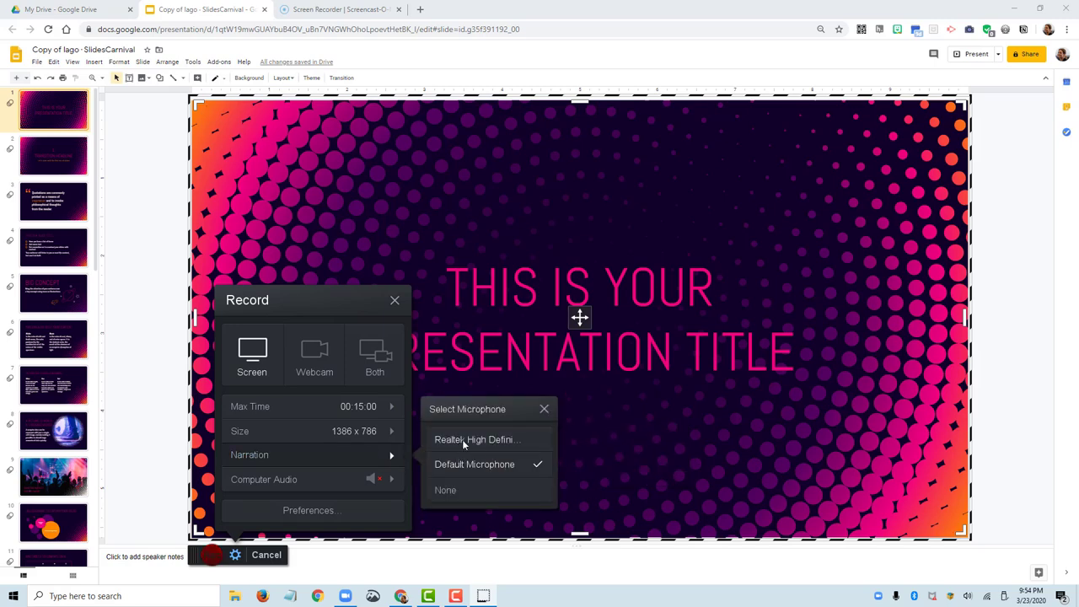
click(476, 438)
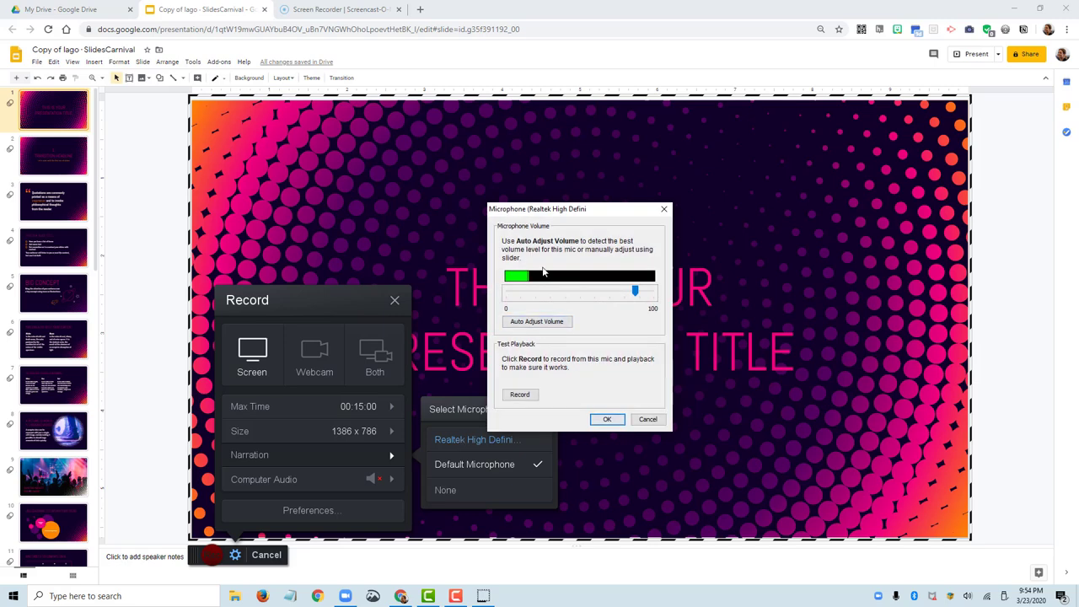
click(608, 418)
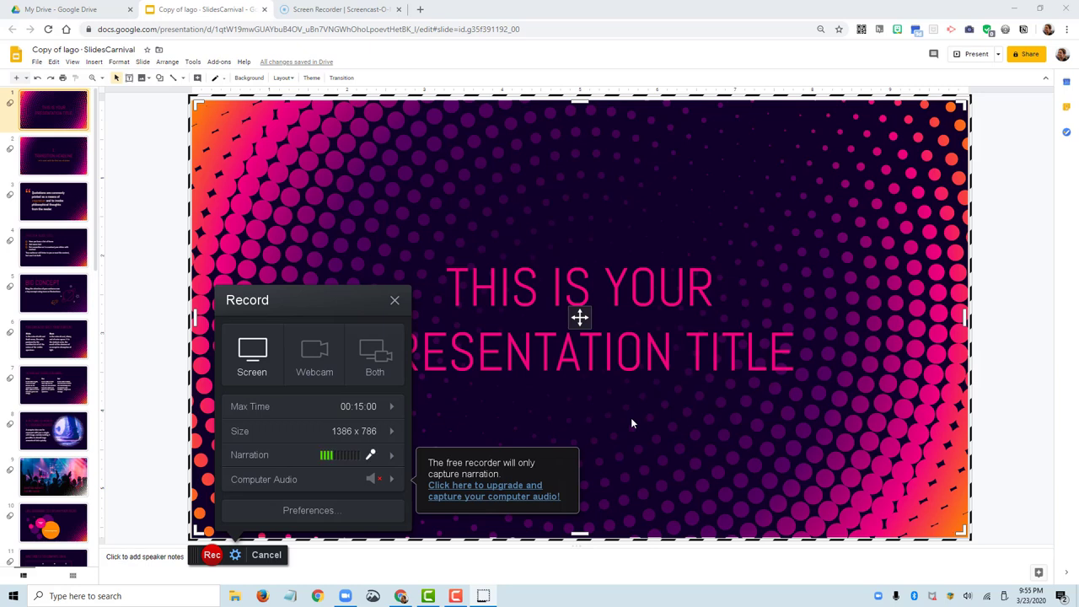
mouse_move(462, 414)
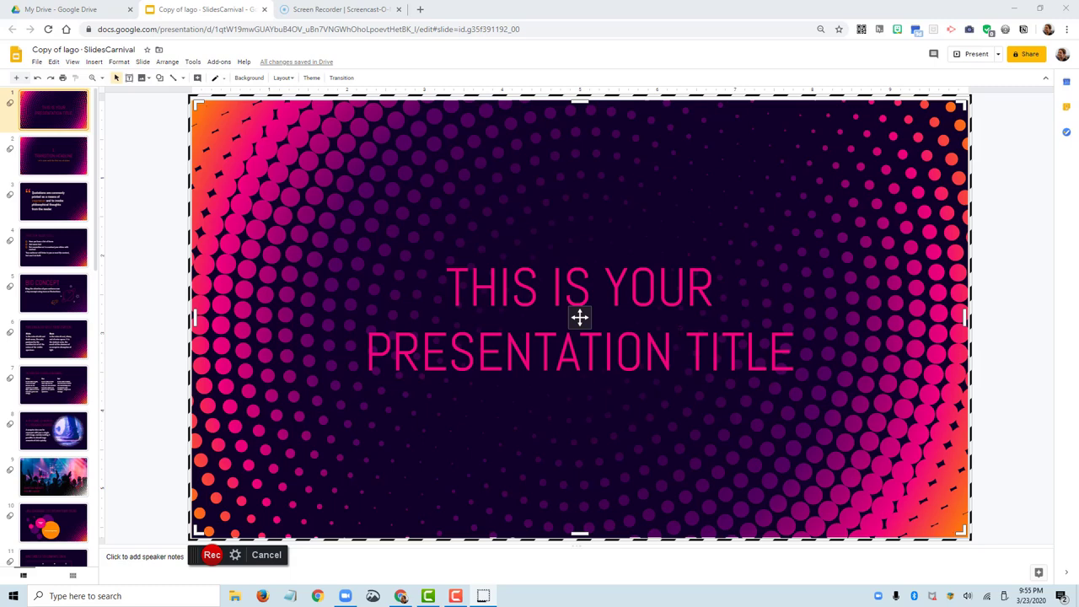
mouse_move(212, 555)
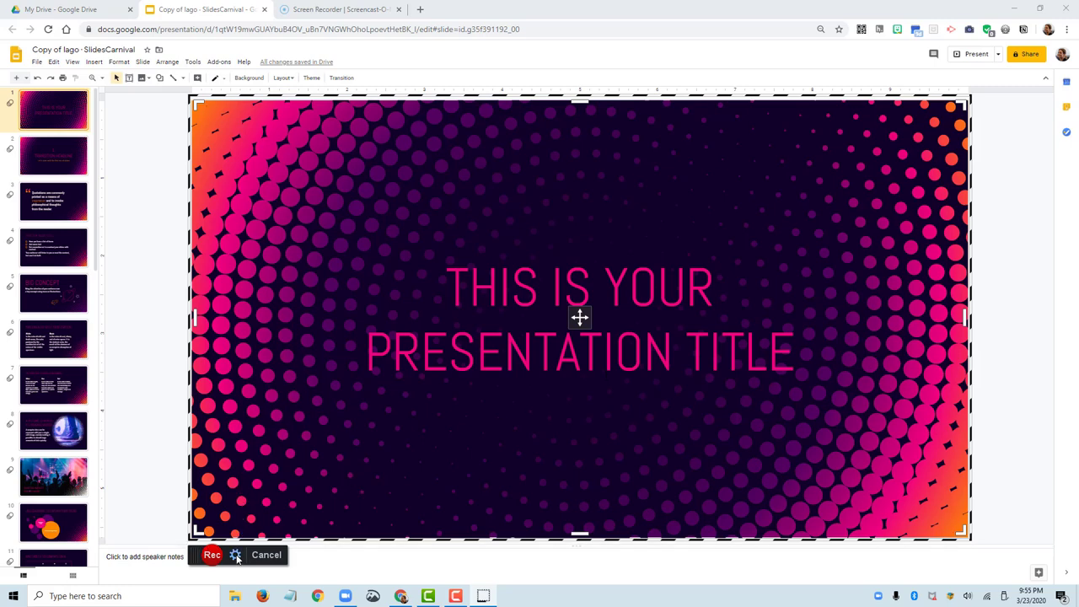
Place the capture frame over the title slide and begin recording with Rec.
click(212, 555)
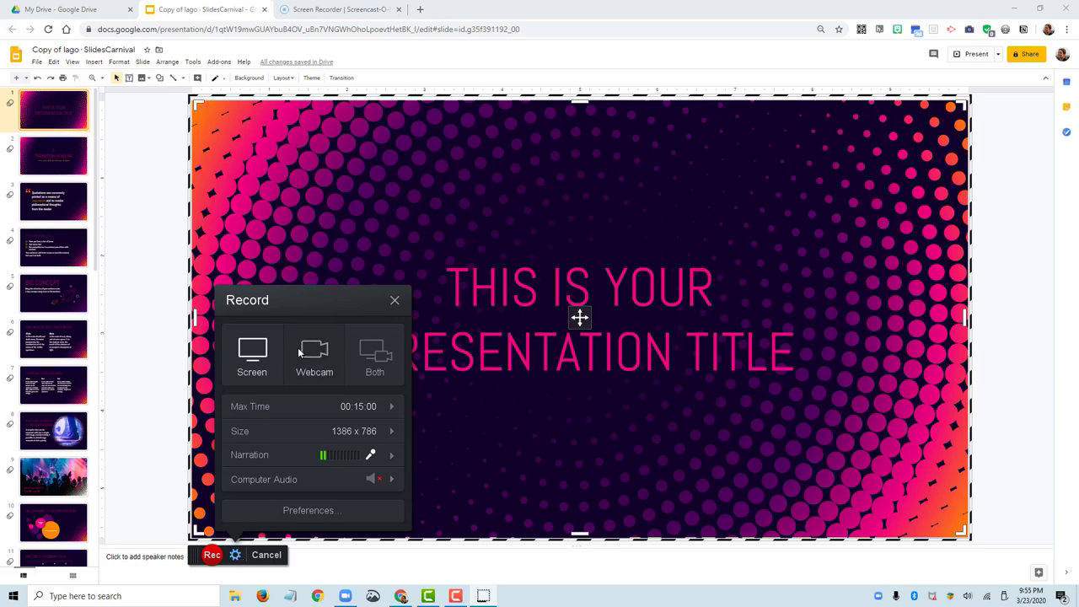
mouse_move(364, 534)
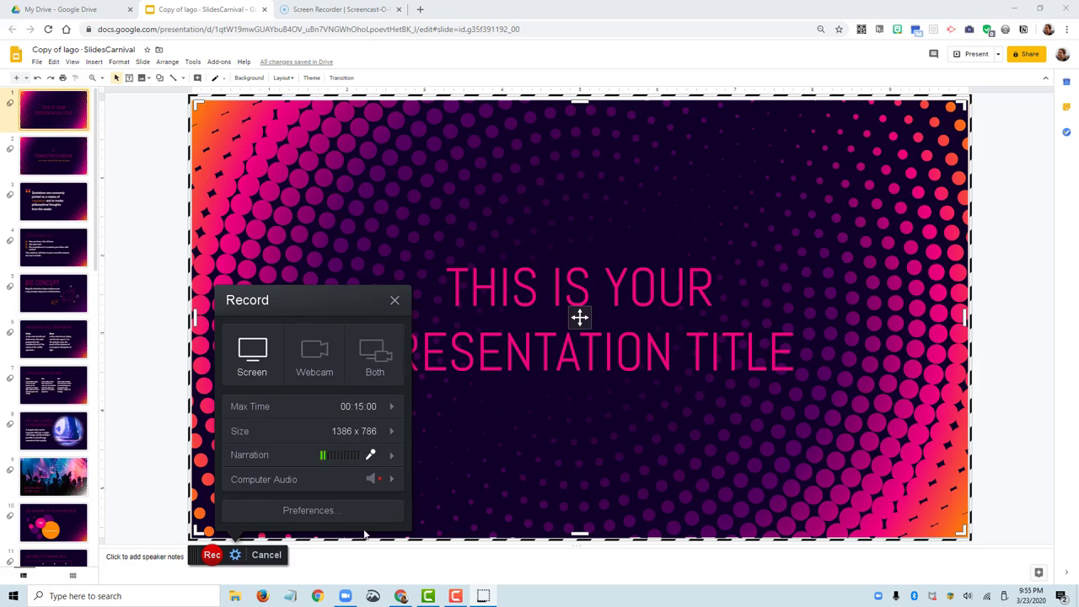
click(212, 555)
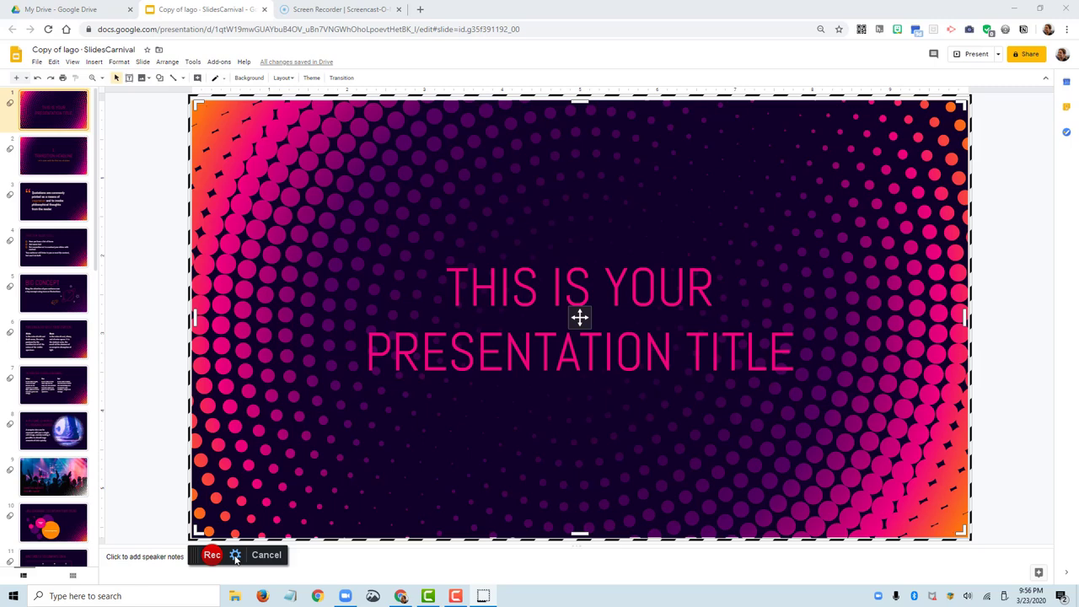
click(213, 555)
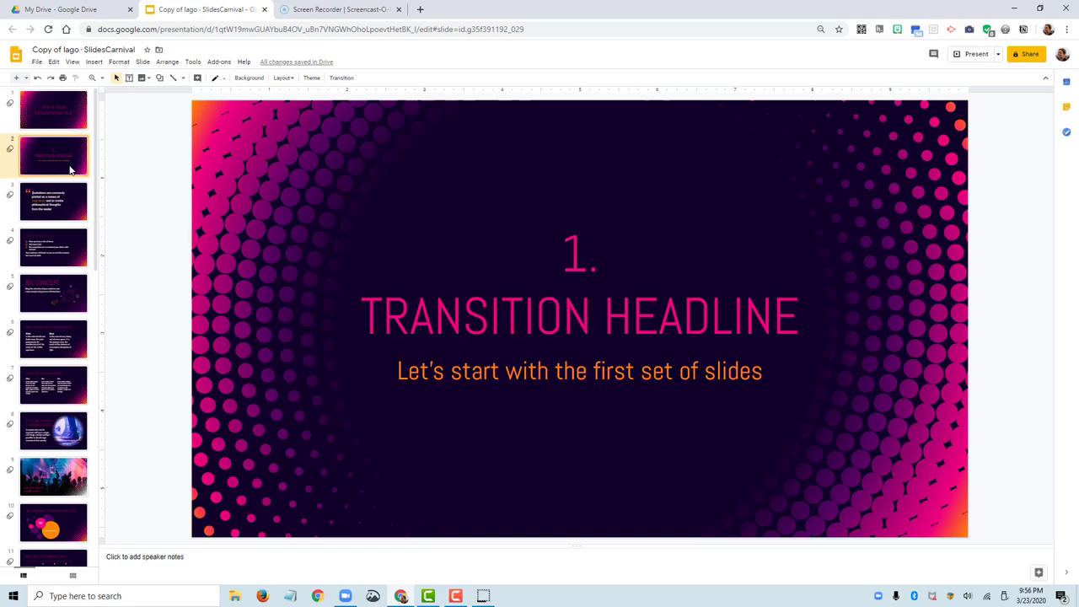
Advance through the quotation and list slides to slide 5, Big Concept, while recording.
click(54, 201)
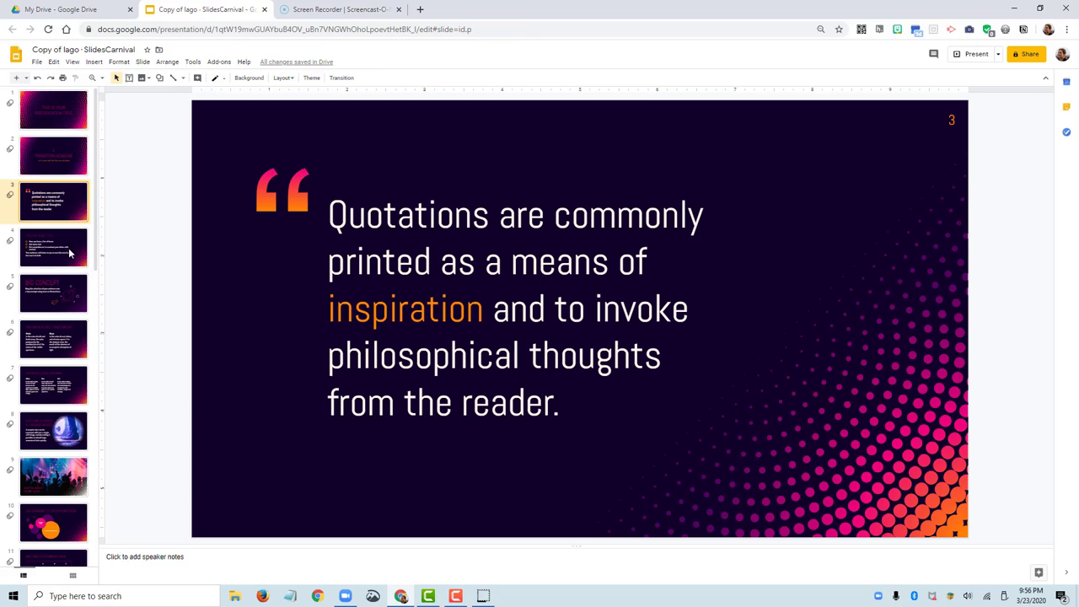
click(54, 248)
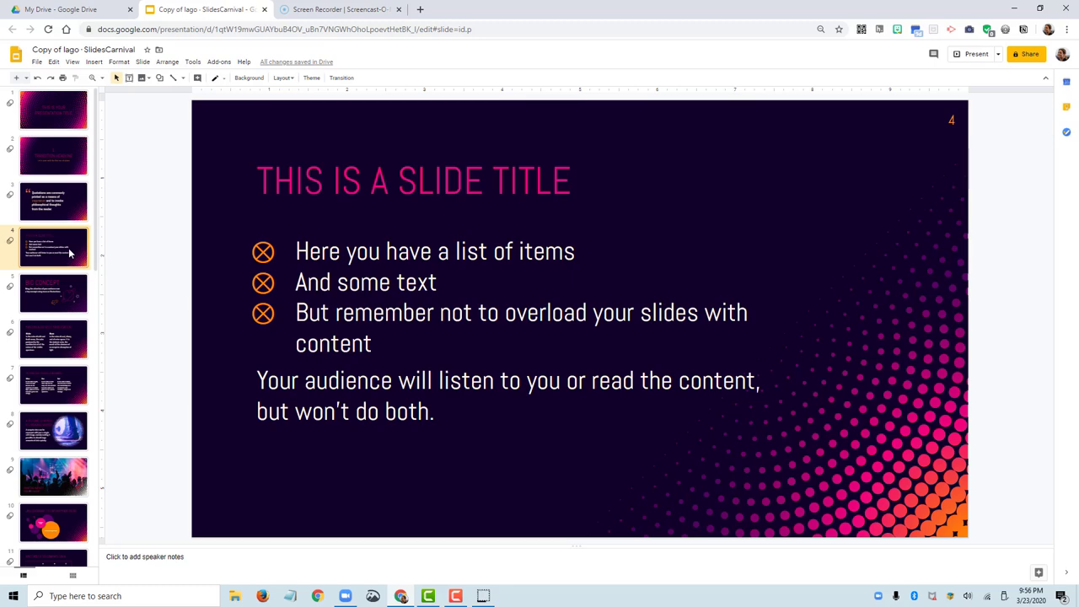
mouse_move(58, 304)
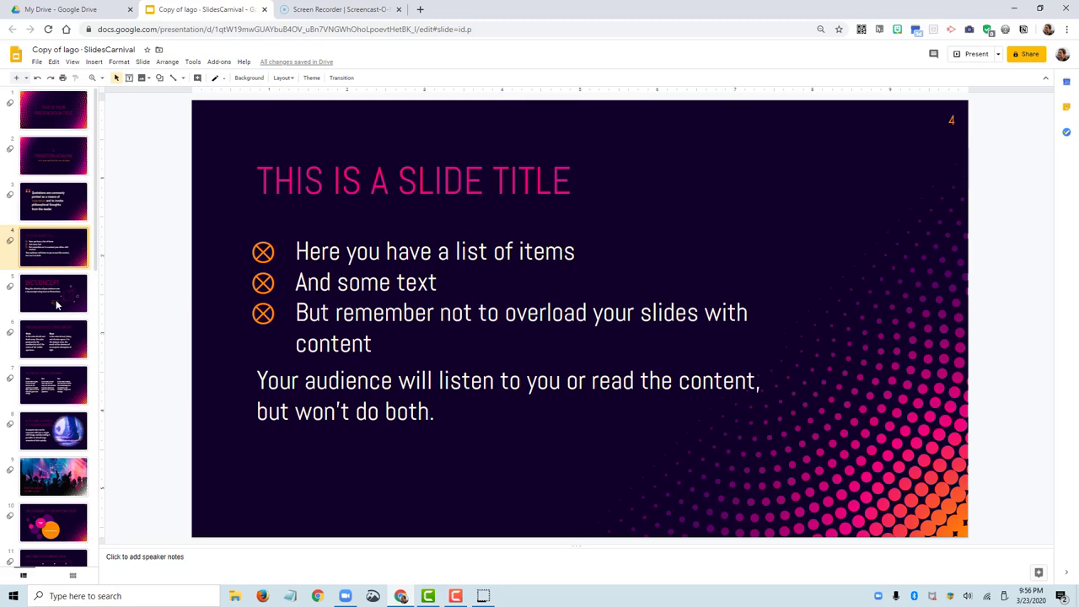
click(54, 294)
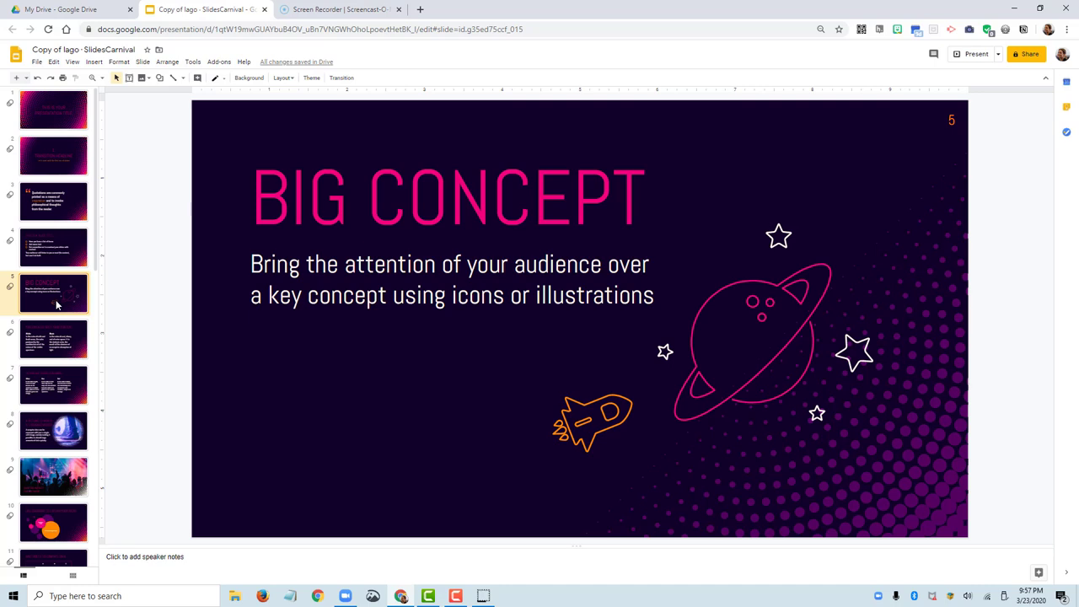
mouse_move(145, 365)
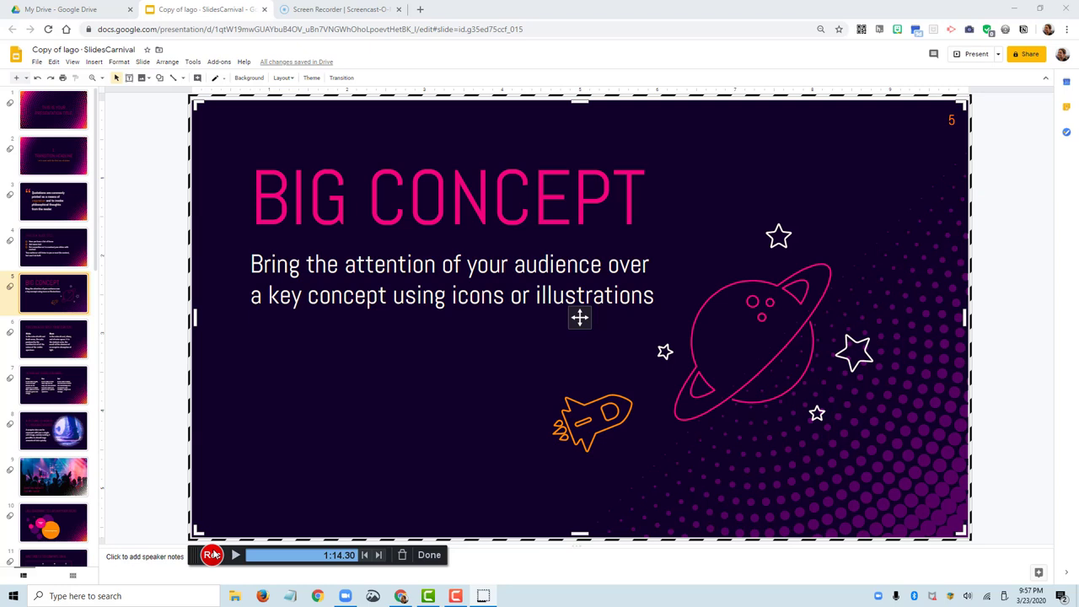
mouse_move(233, 555)
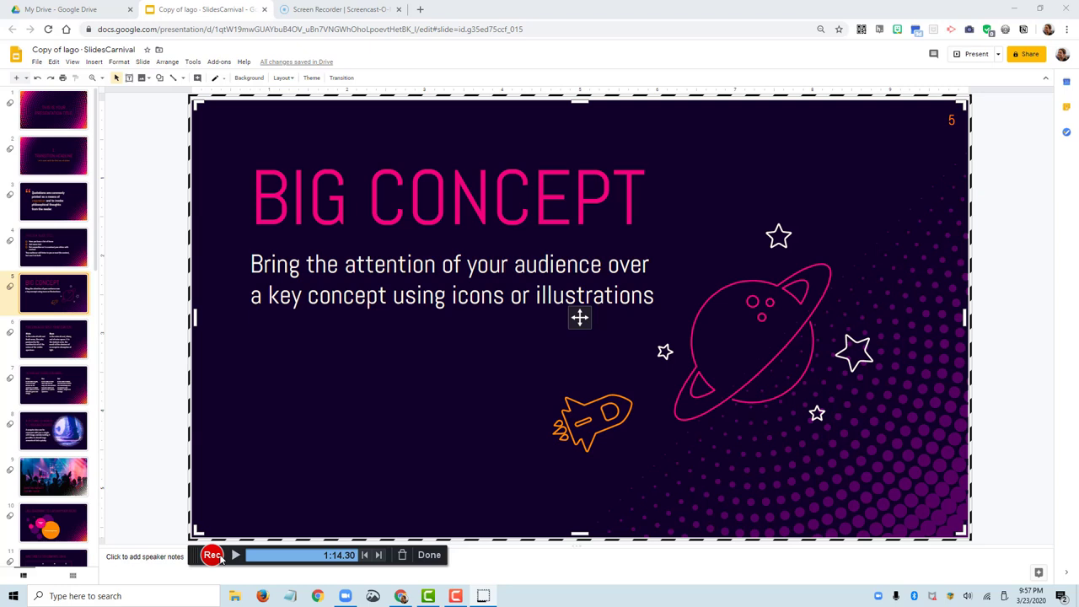
mouse_move(213, 555)
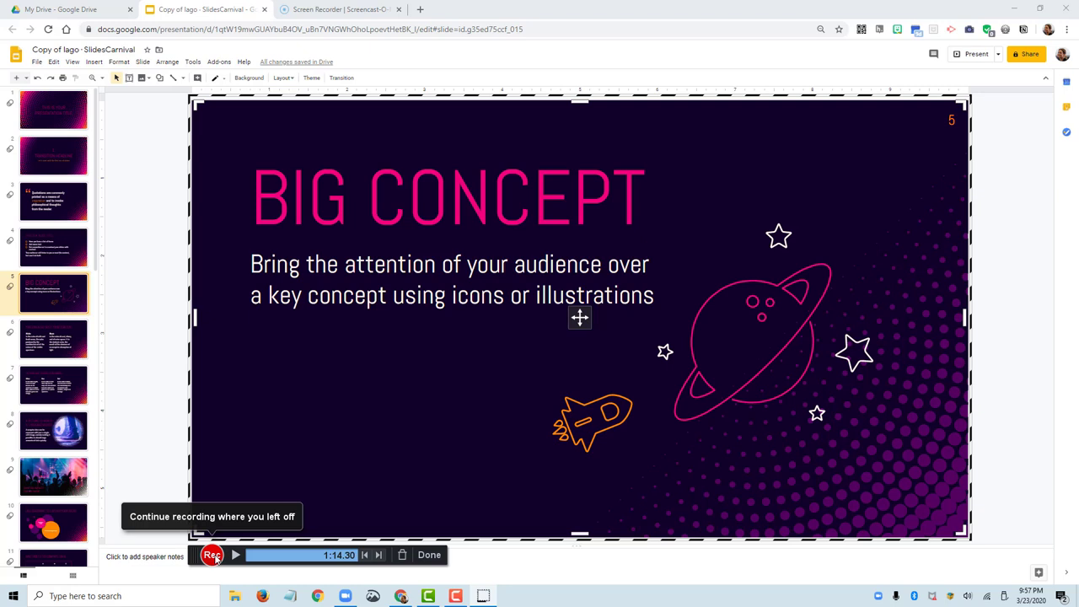
mouse_move(70, 502)
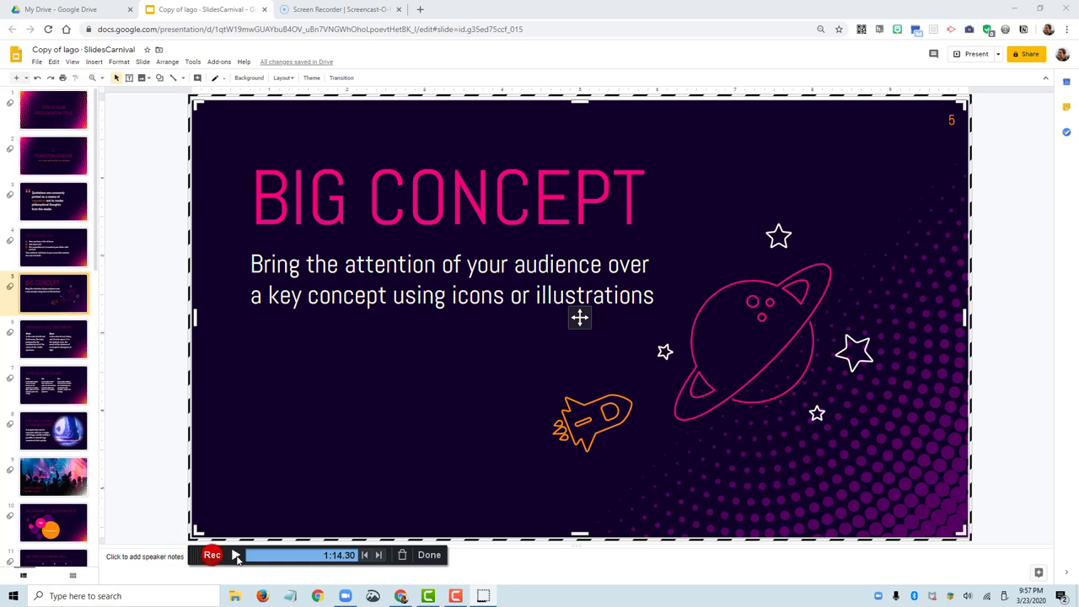
mouse_move(236, 555)
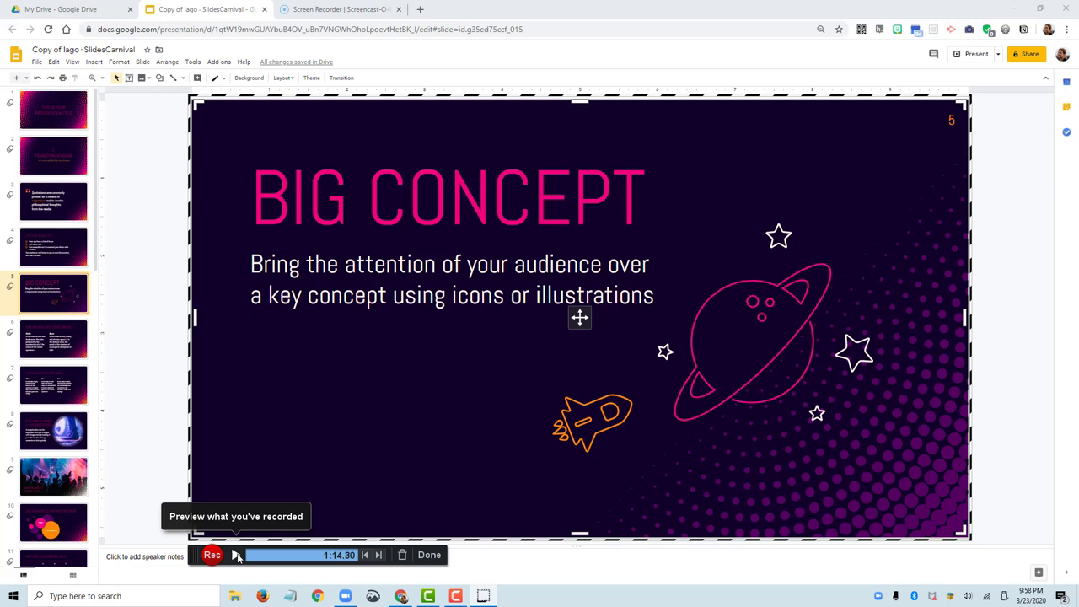
mouse_move(361, 570)
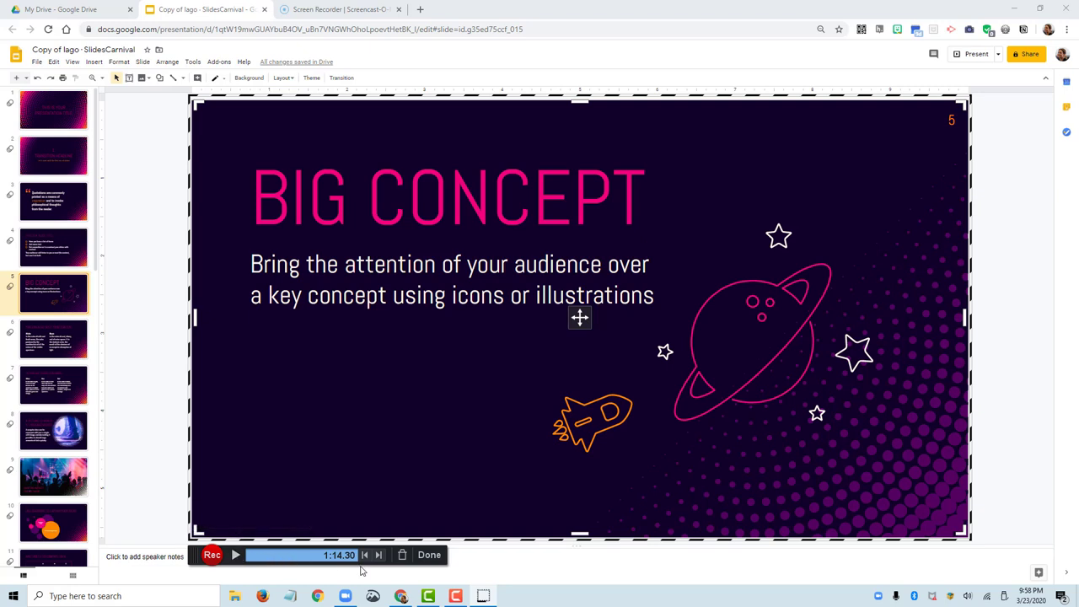
mouse_move(402, 555)
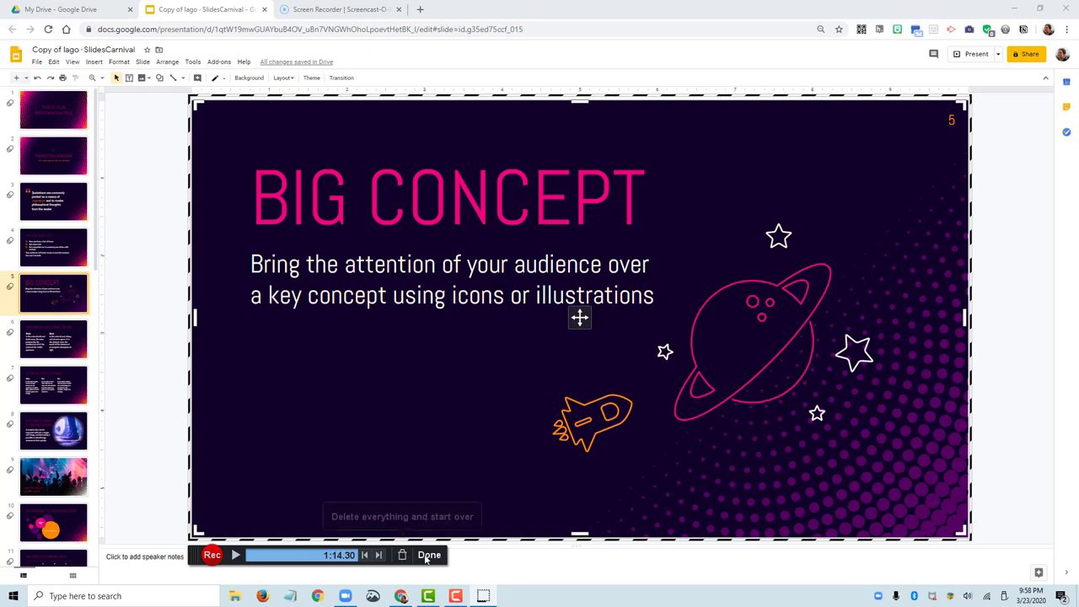
Finish the roughly 1:14 recording with Done so save and upload options appear.
click(428, 555)
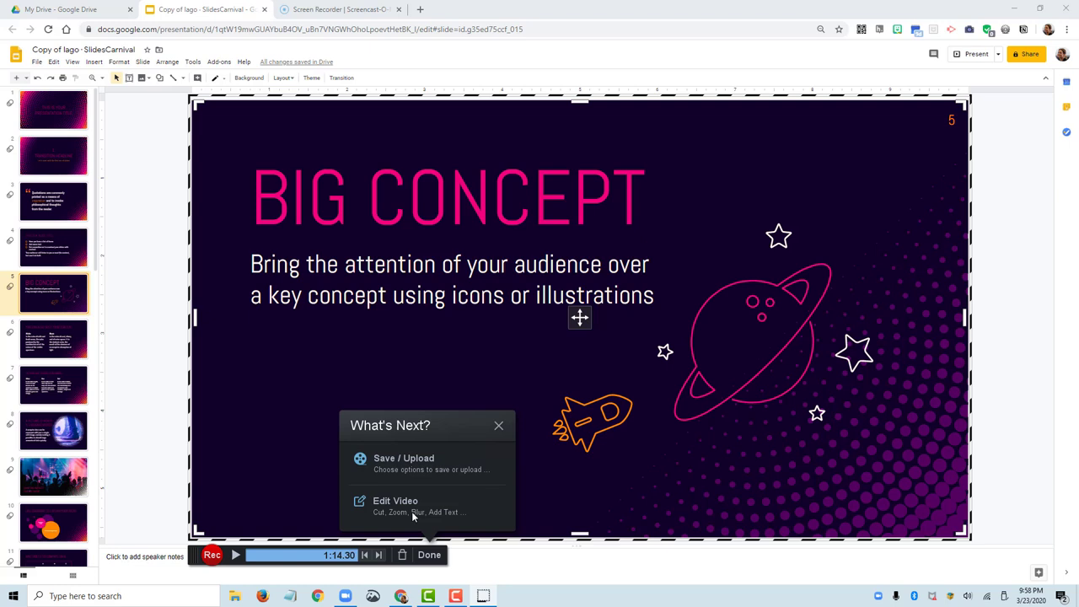
mouse_move(395, 506)
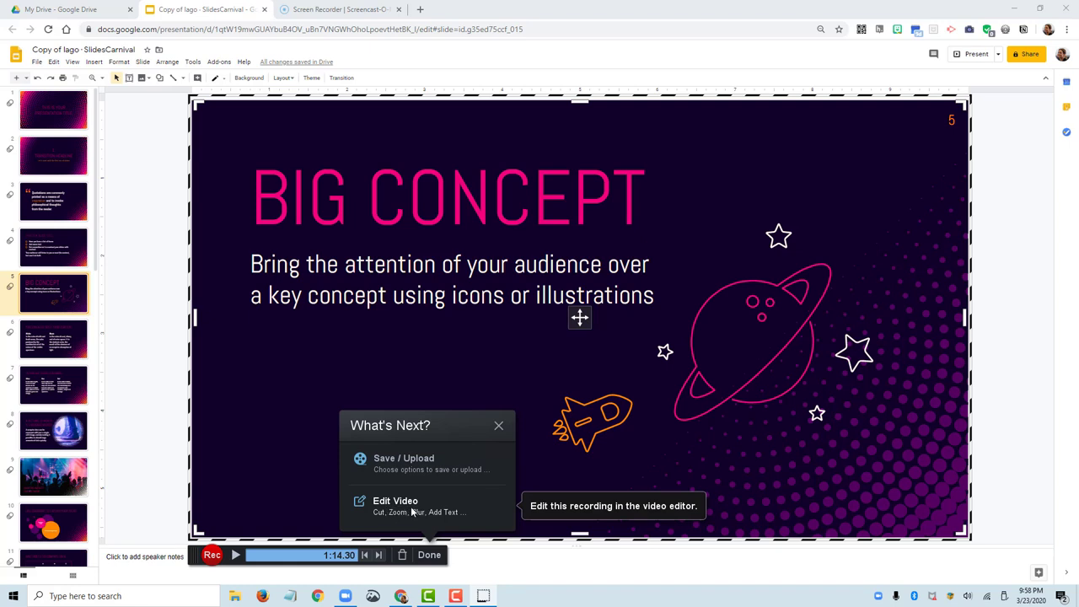
mouse_move(405, 464)
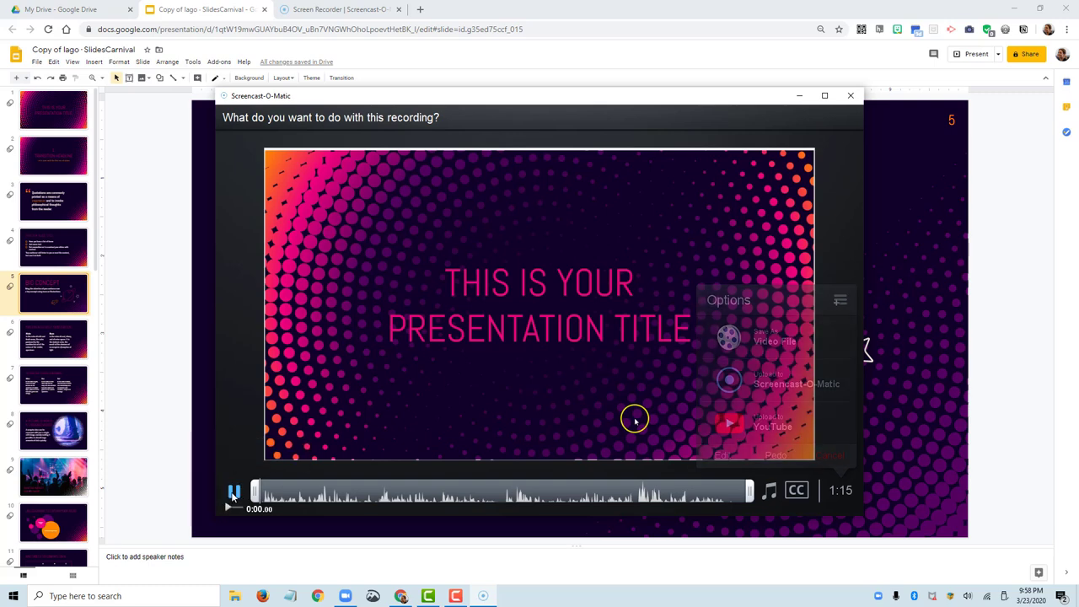
Play and pause the preview, trim the video from 1:15 to 1:12, and return to the save/upload options.
click(233, 492)
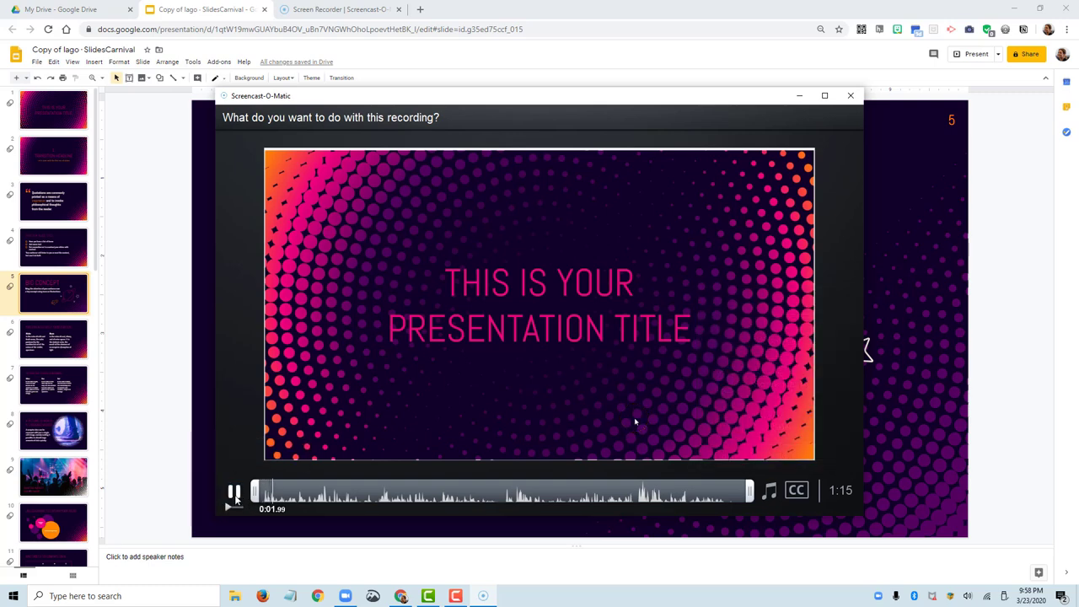
click(234, 492)
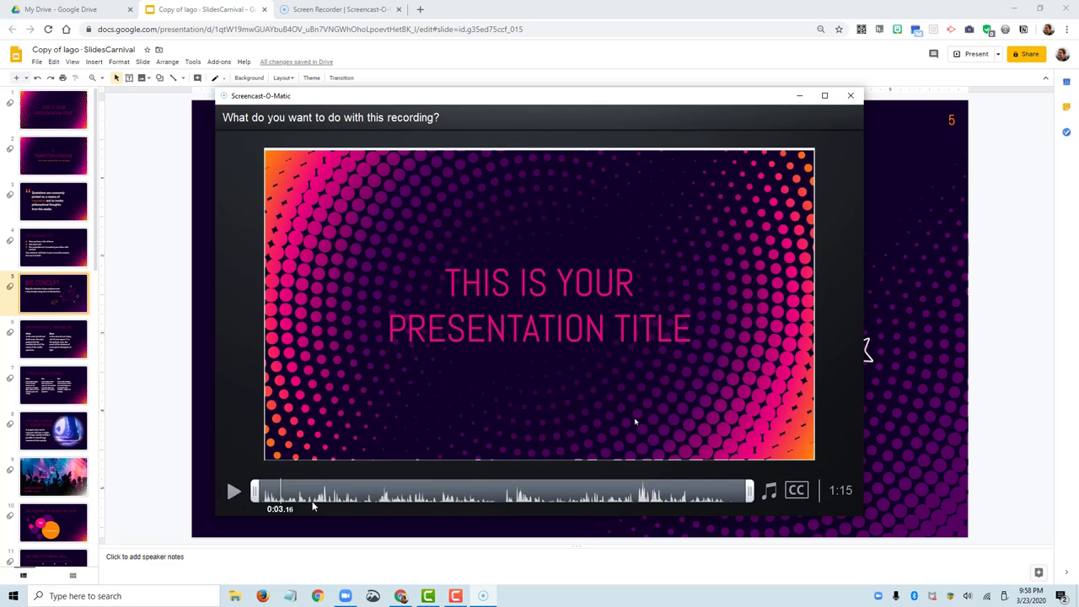
click(840, 300)
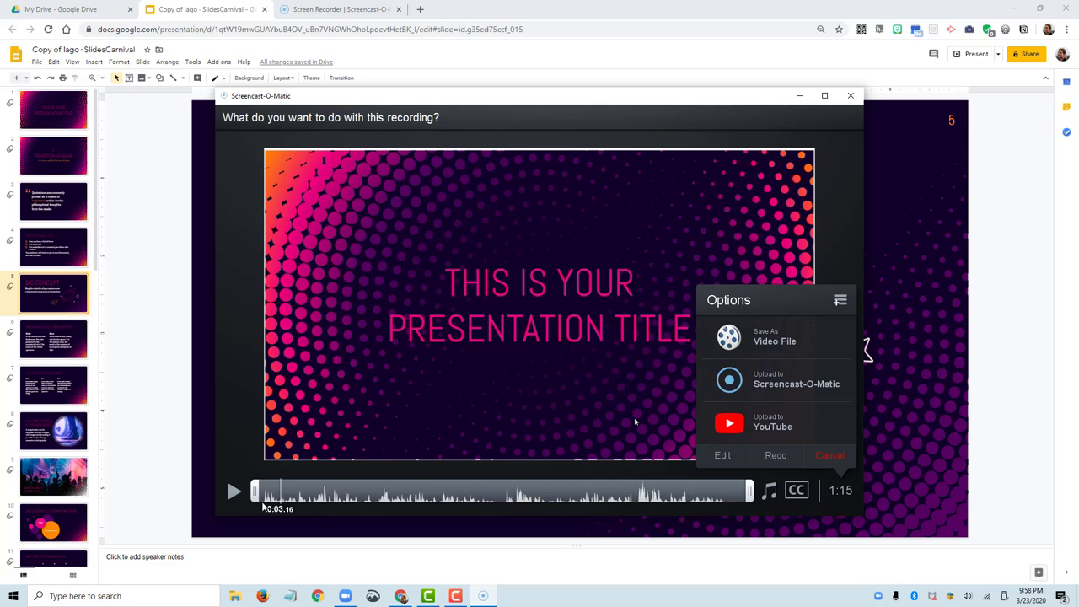
mouse_move(712, 531)
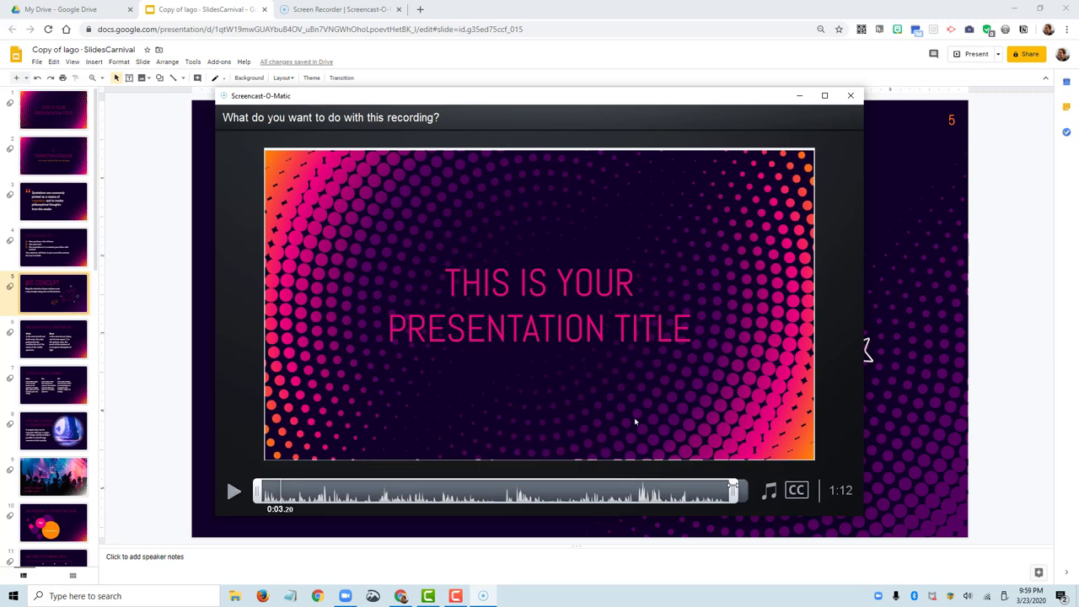
click(840, 300)
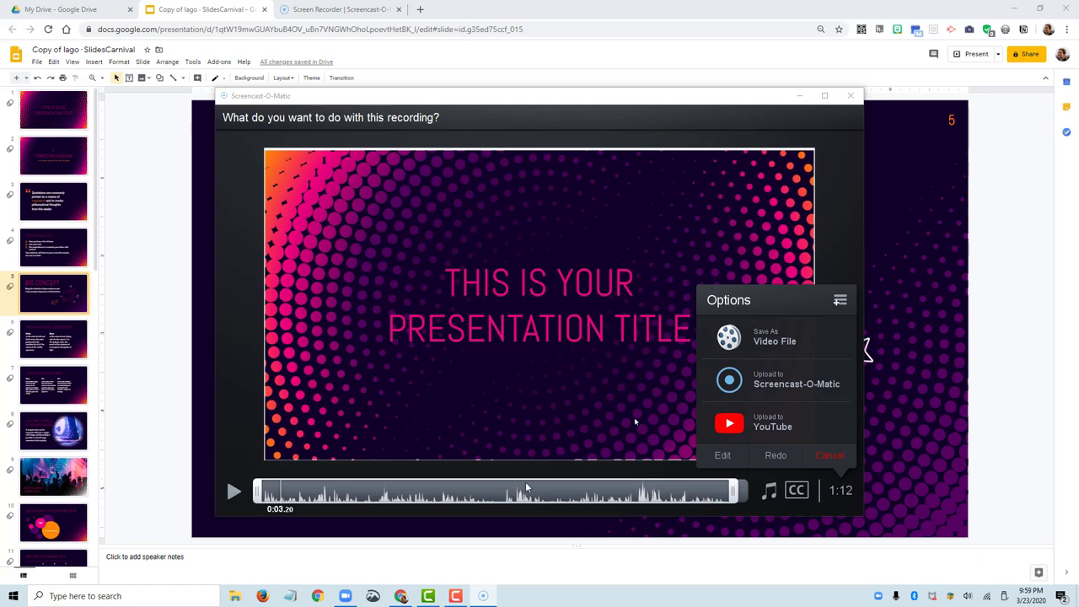
mouse_move(513, 501)
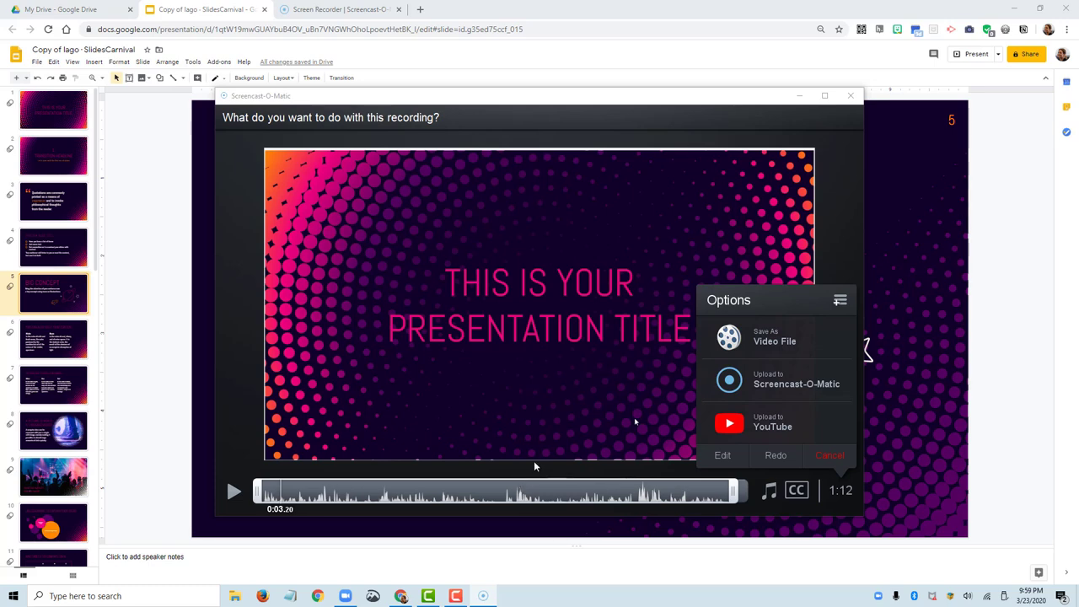
mouse_move(547, 458)
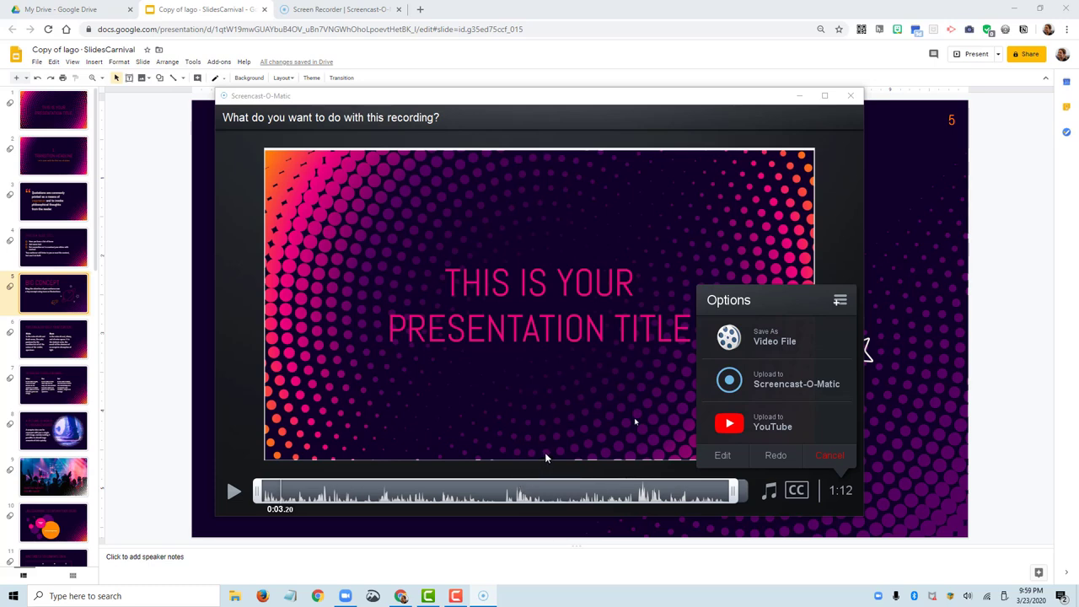
mouse_move(769, 425)
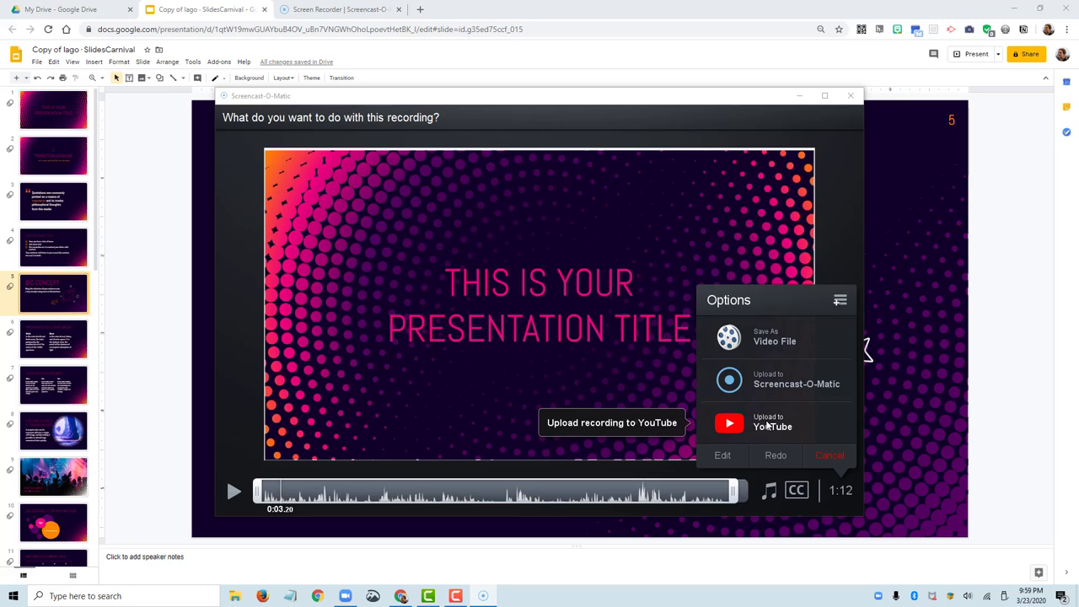
mouse_move(775, 341)
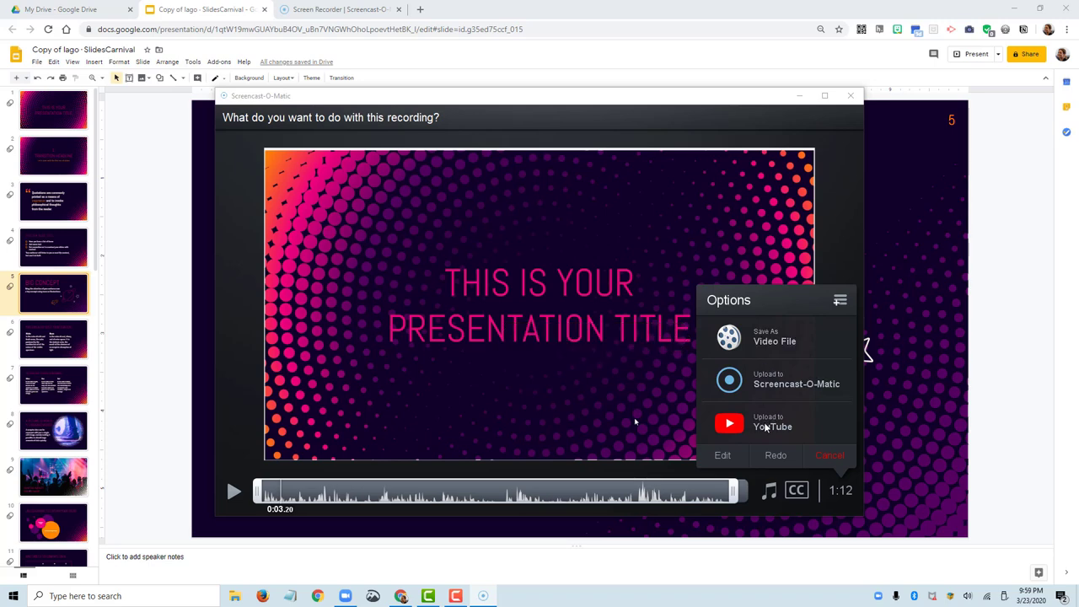
Choose YouTube upload, title it 'slides-demo1' and set privacy to Public.
click(773, 427)
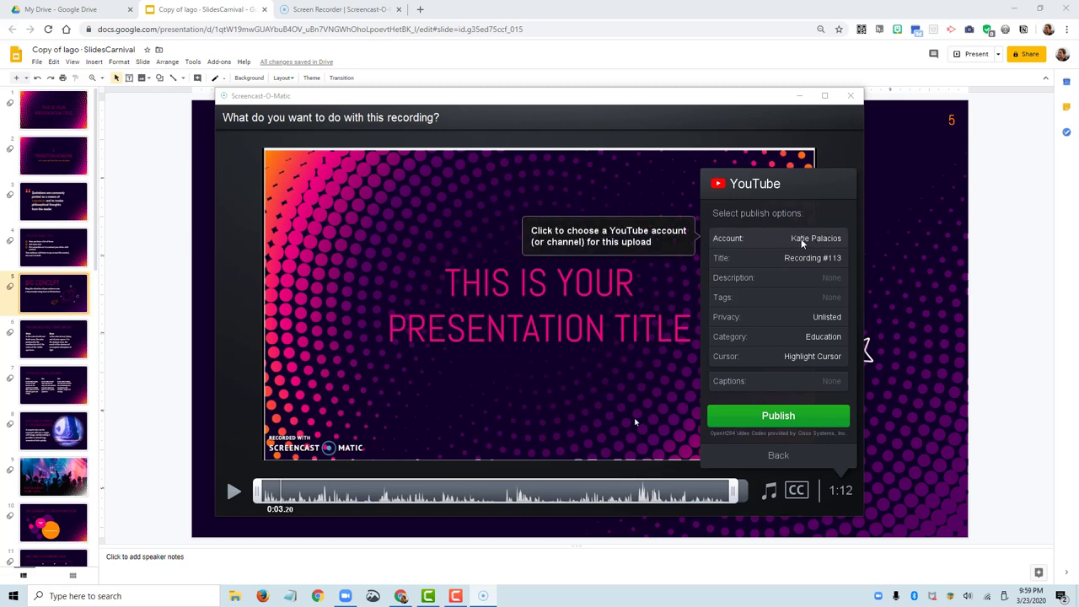
mouse_move(806, 245)
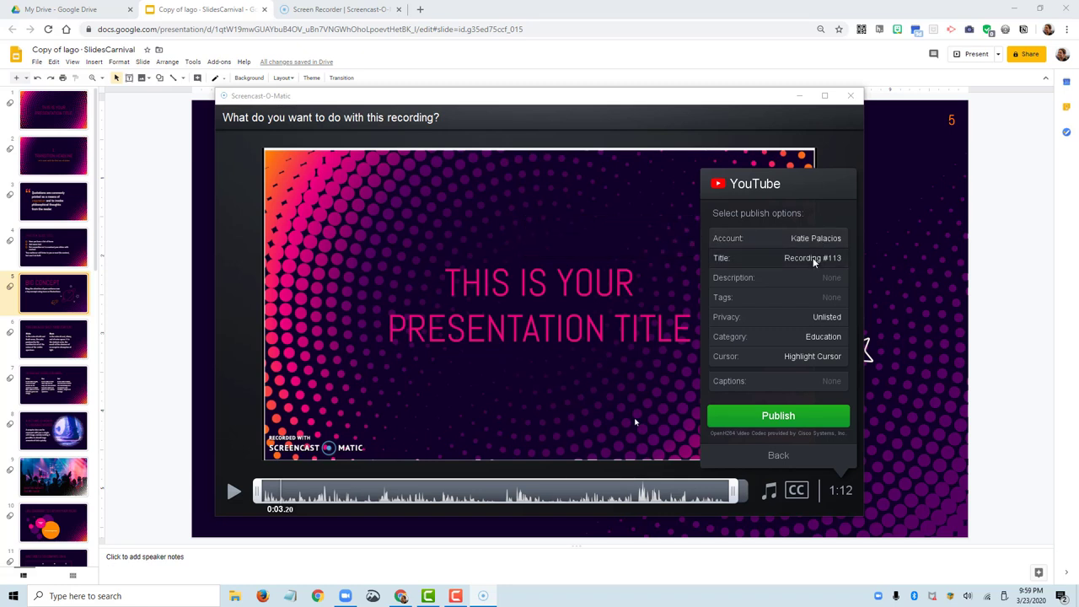
text(ss)
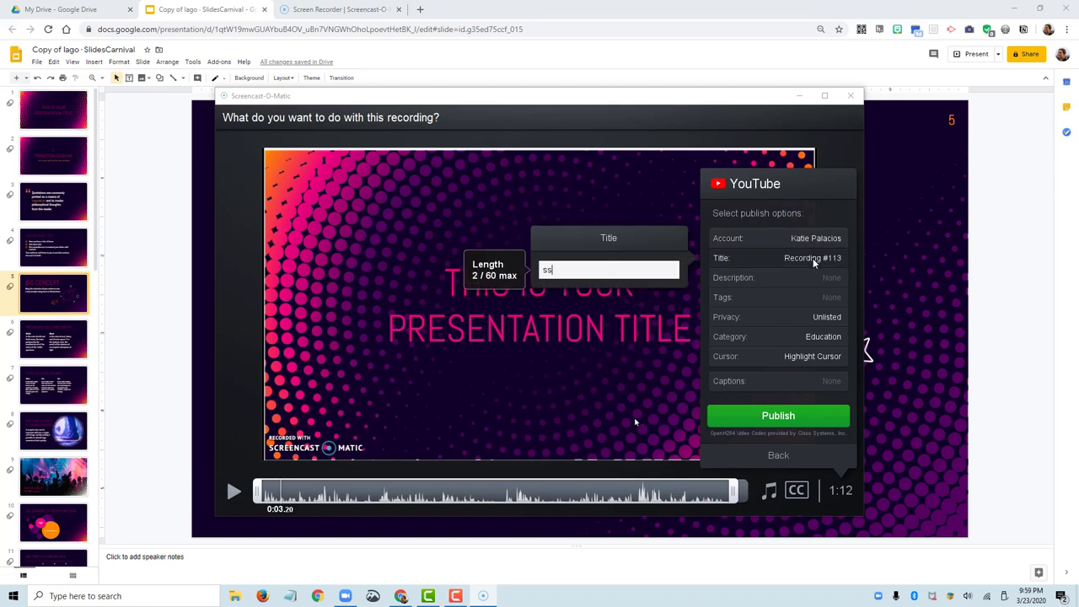
text(slides-demo1)
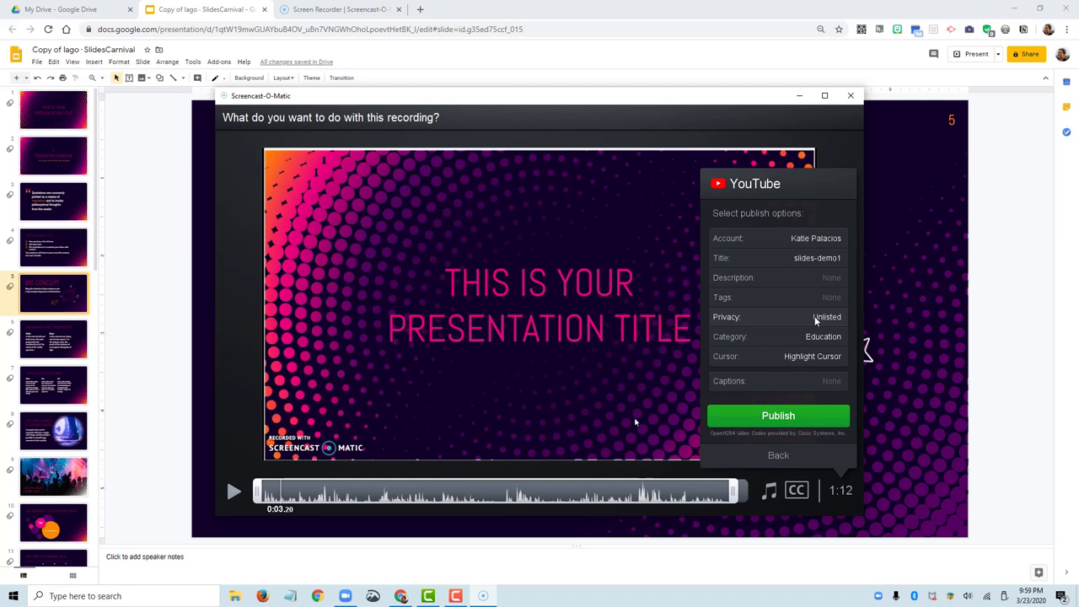
mouse_move(814, 317)
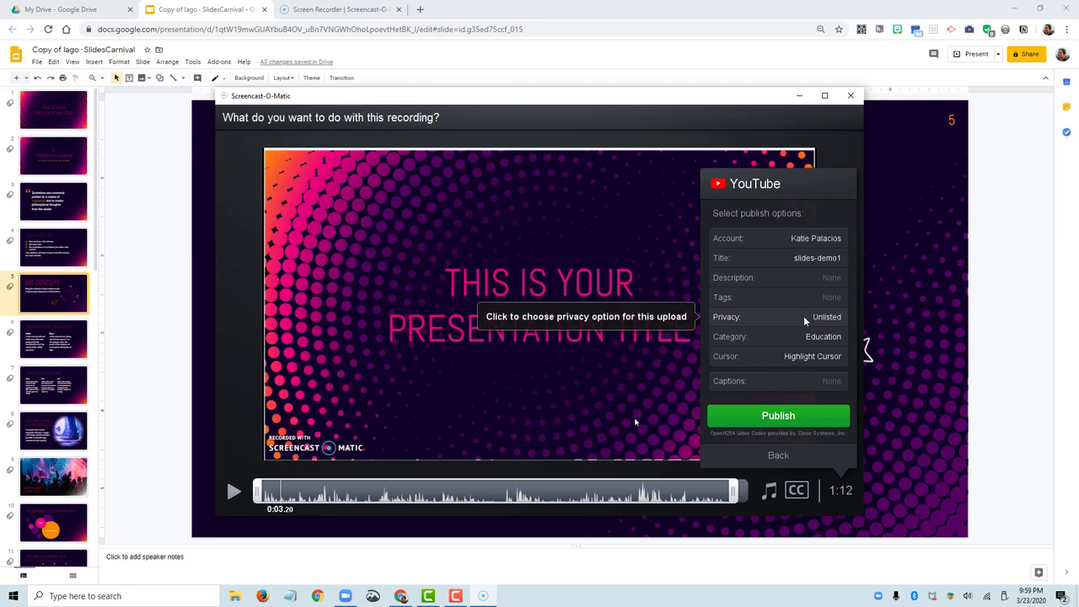
mouse_move(820, 324)
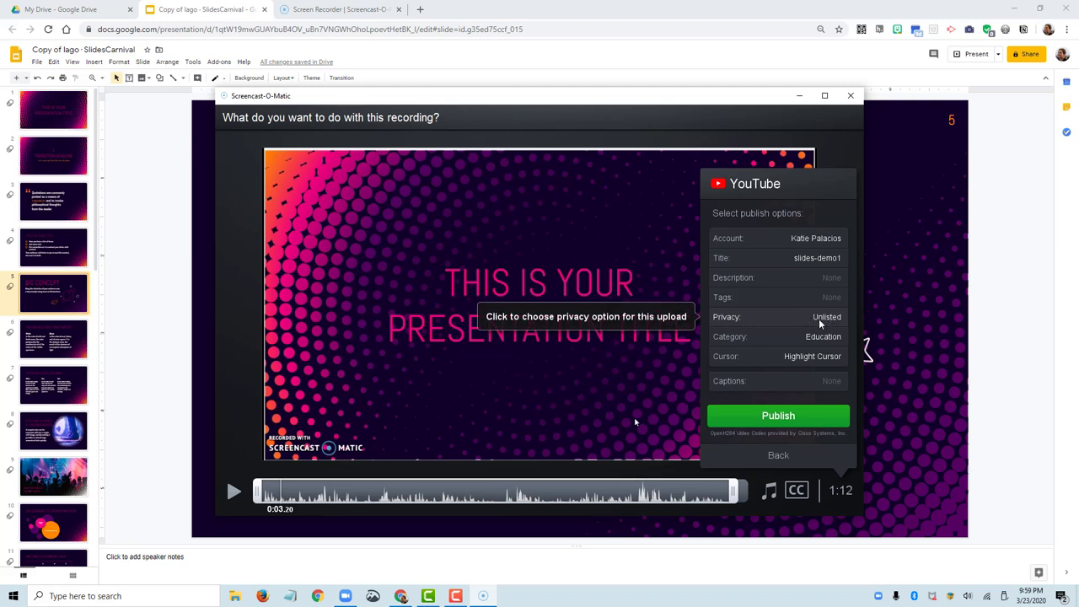
click(827, 317)
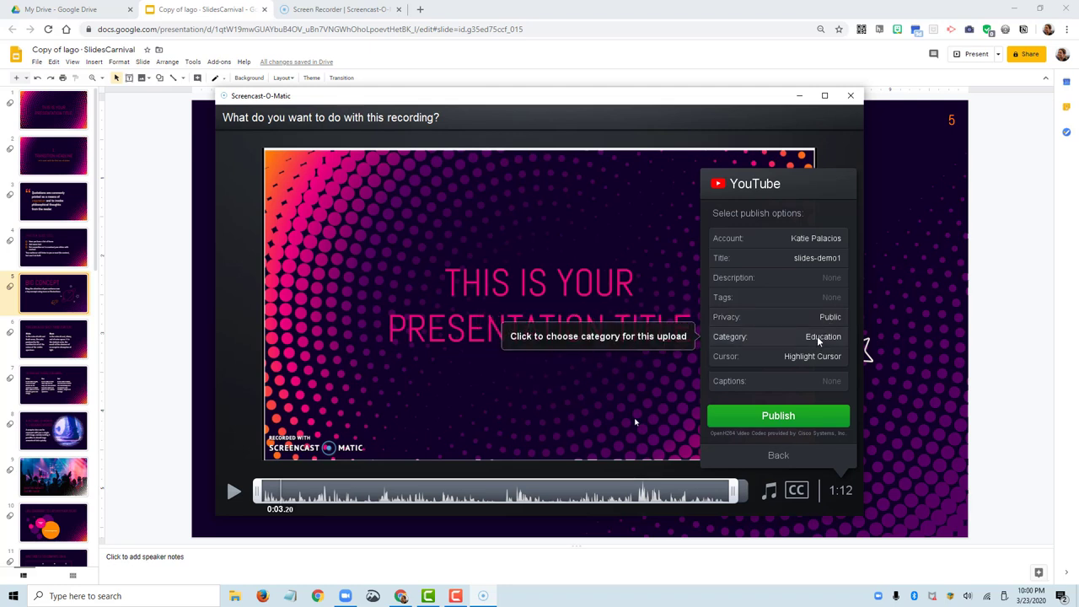
mouse_move(813, 356)
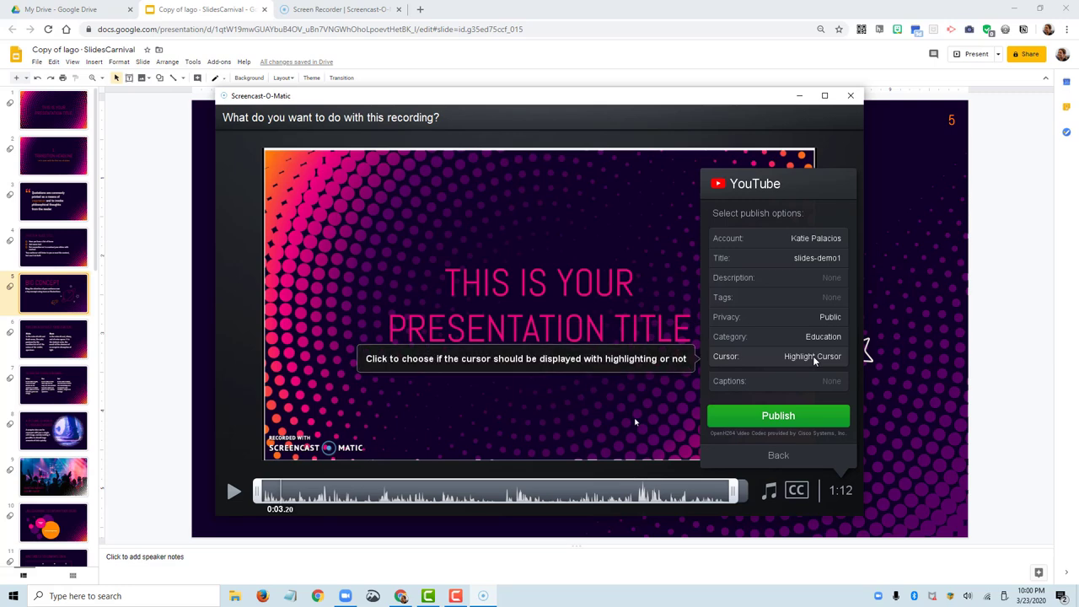
click(435, 492)
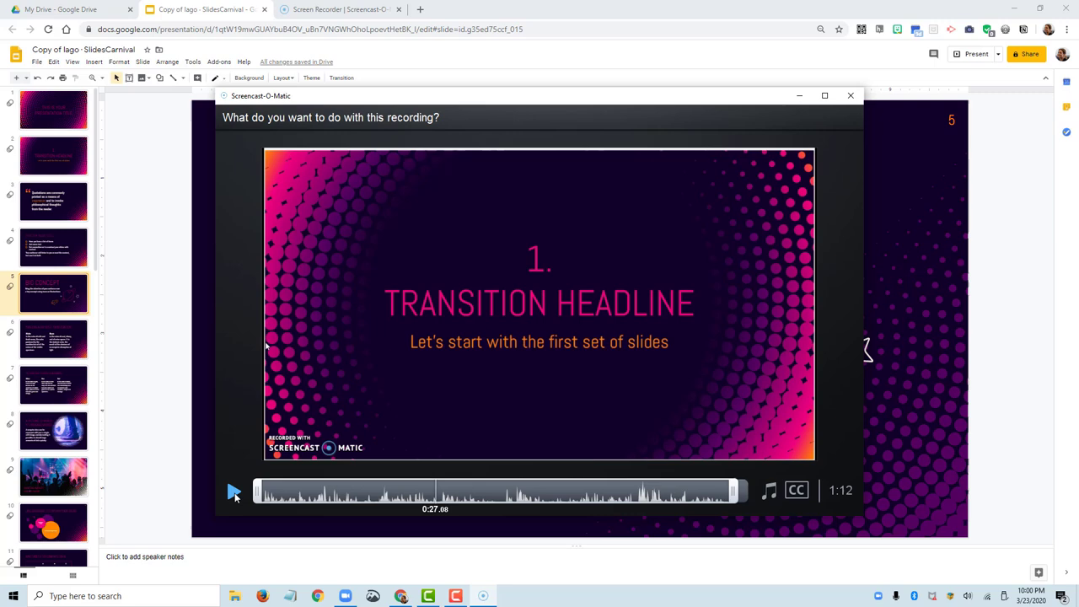
click(233, 491)
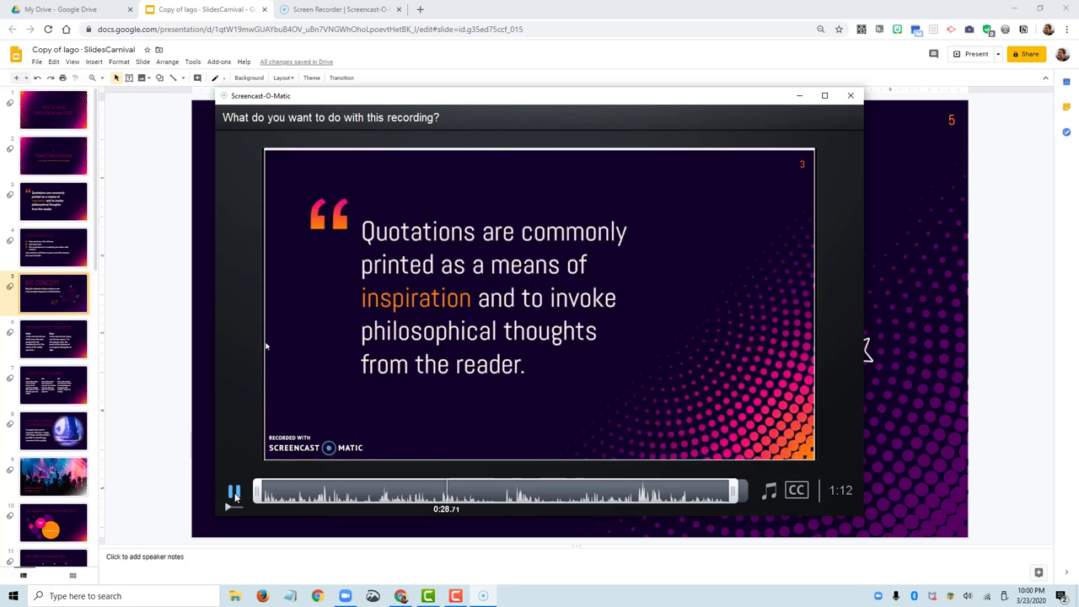
click(234, 489)
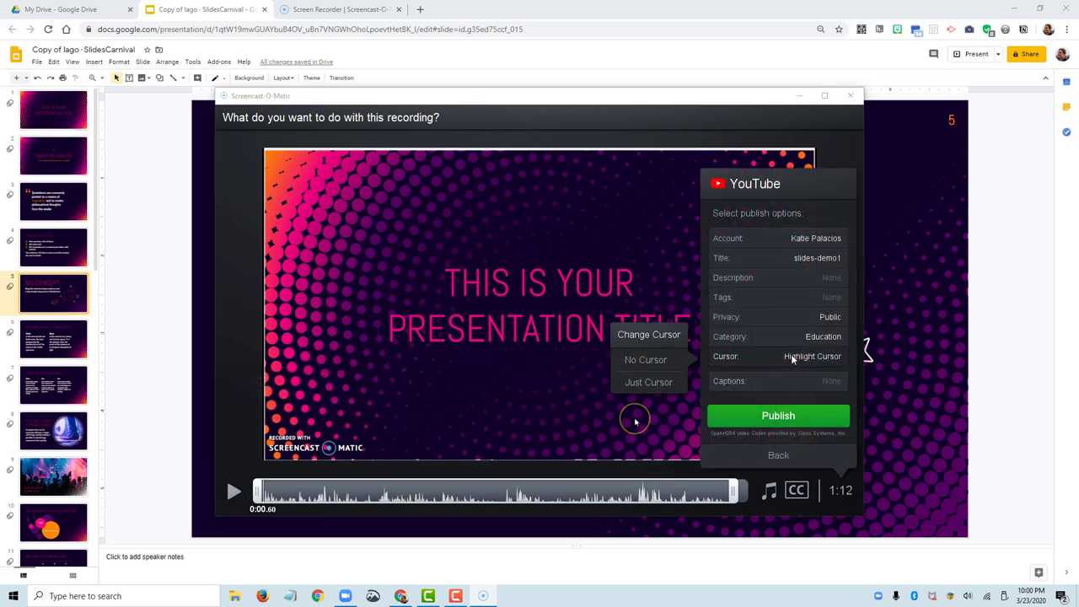
click(646, 361)
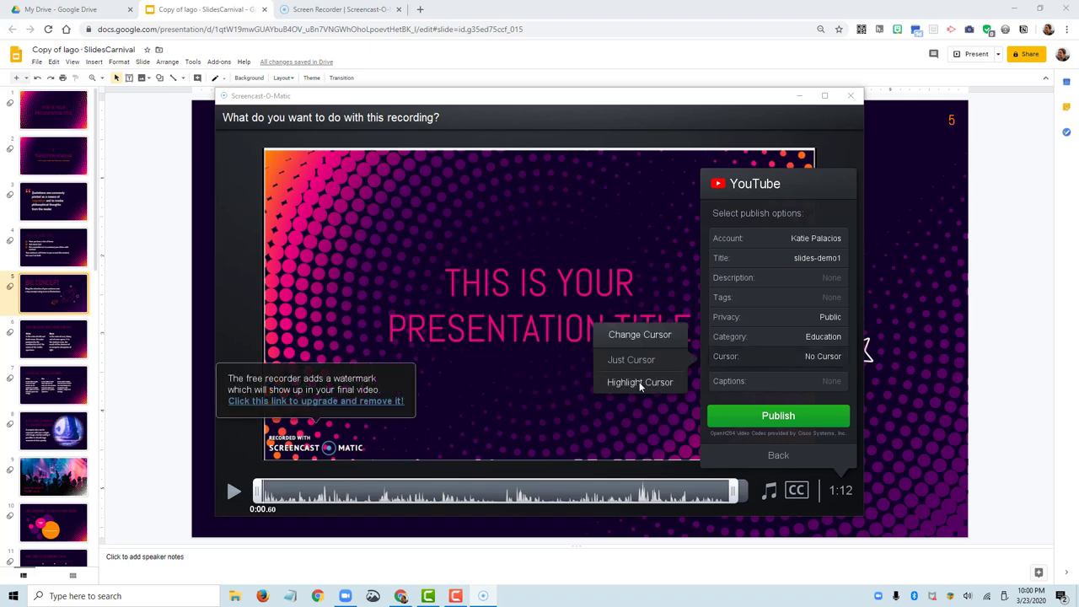
click(631, 361)
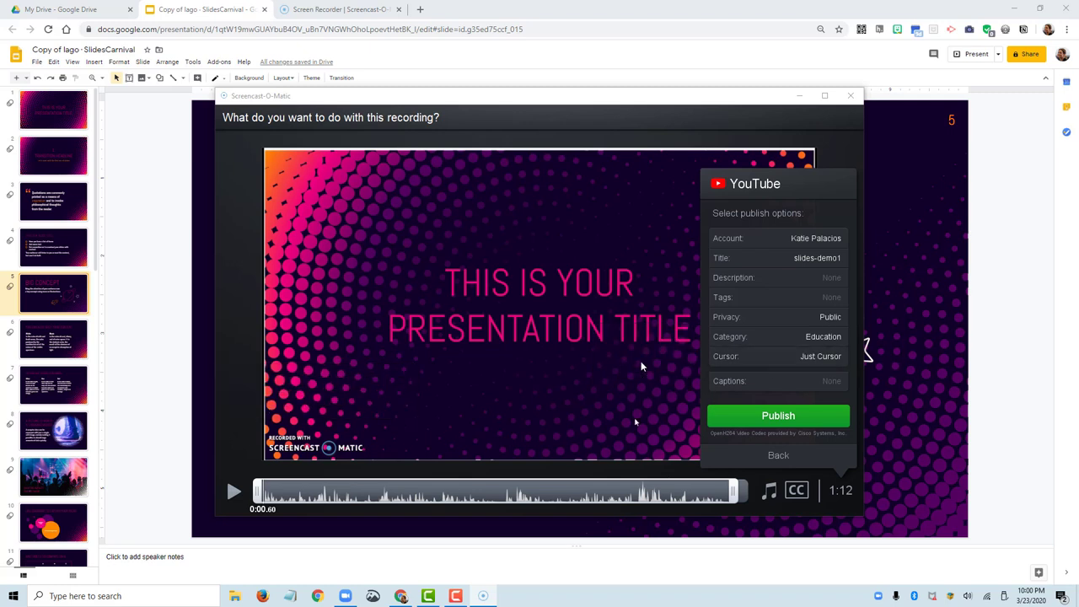
click(820, 356)
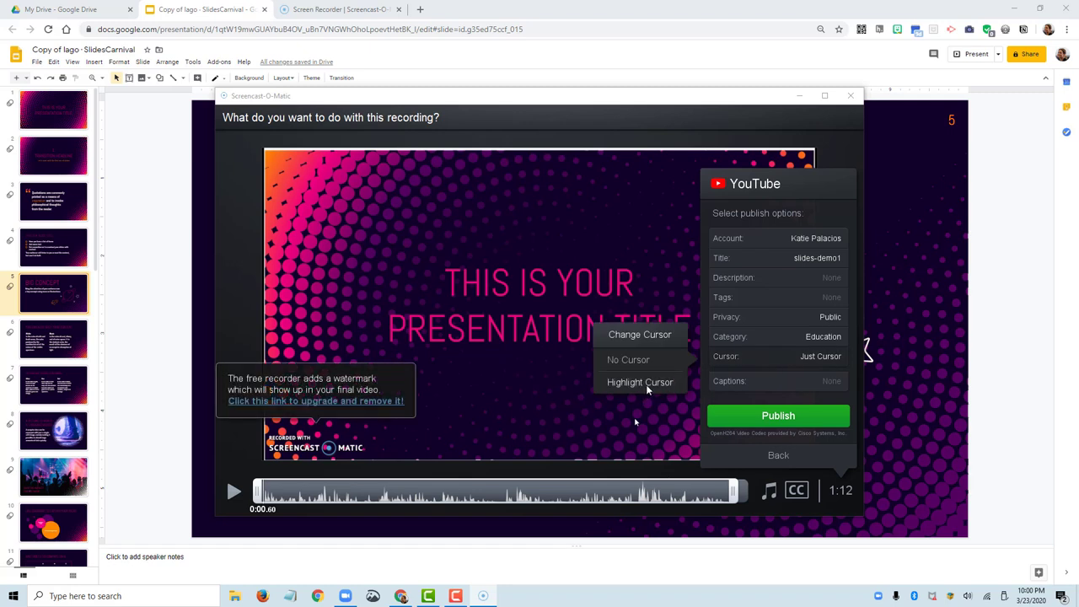
click(641, 381)
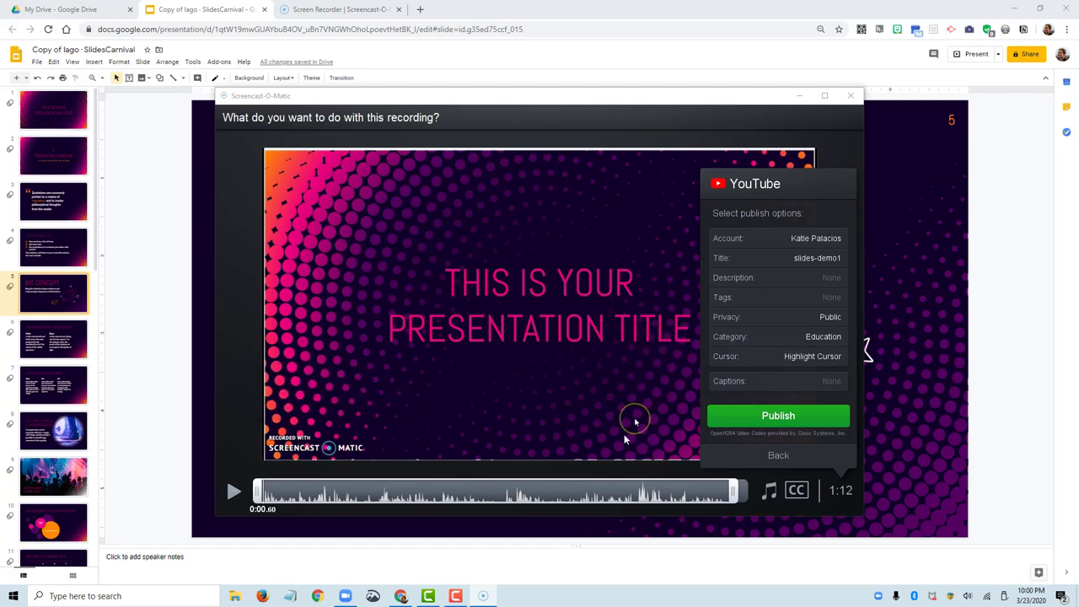
mouse_move(648, 439)
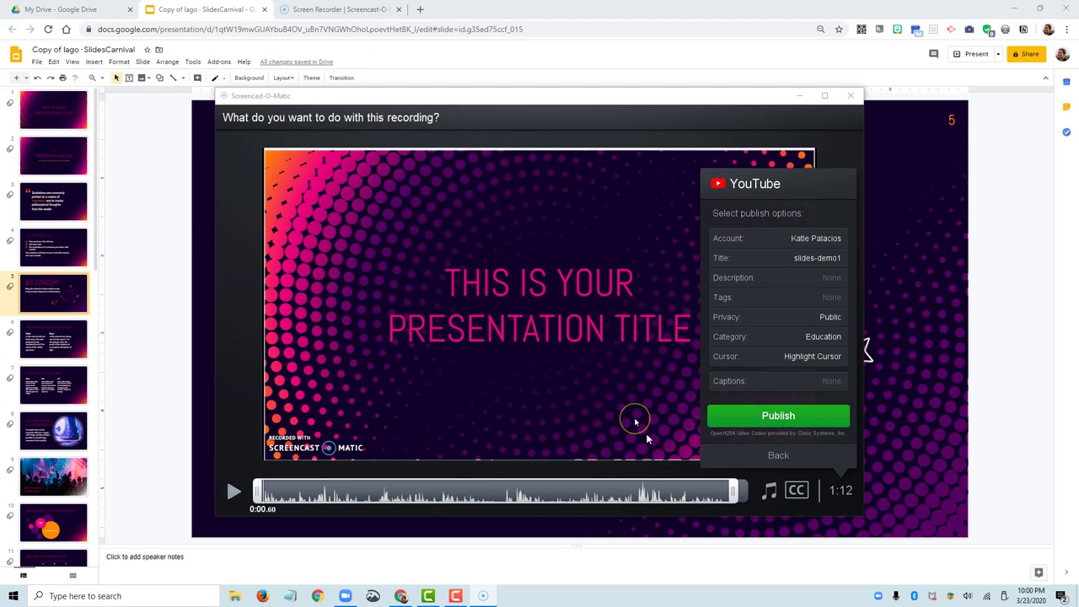
mouse_move(798, 230)
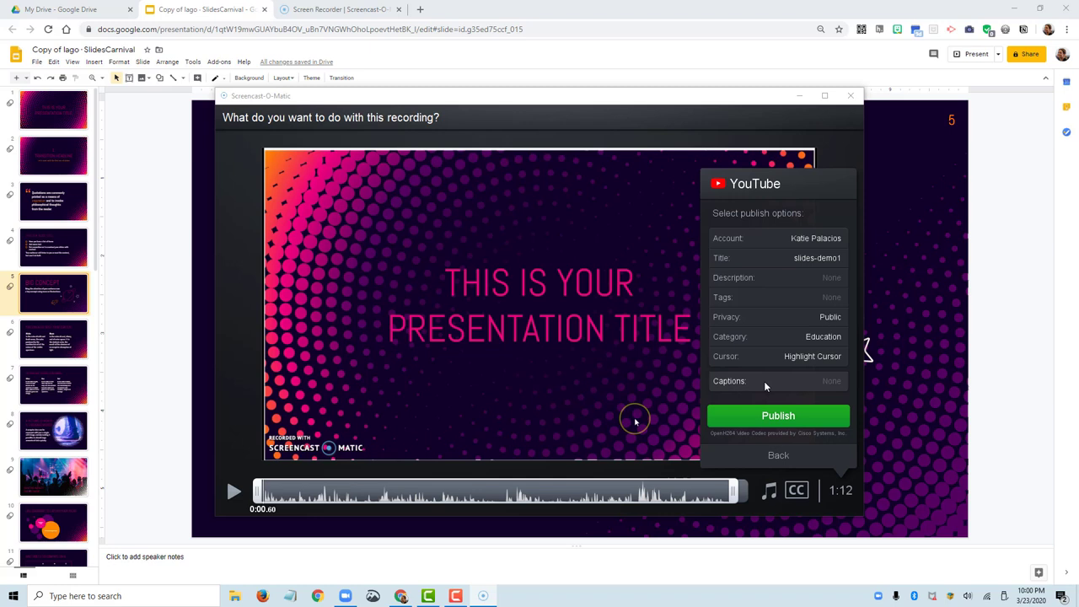
mouse_move(765, 382)
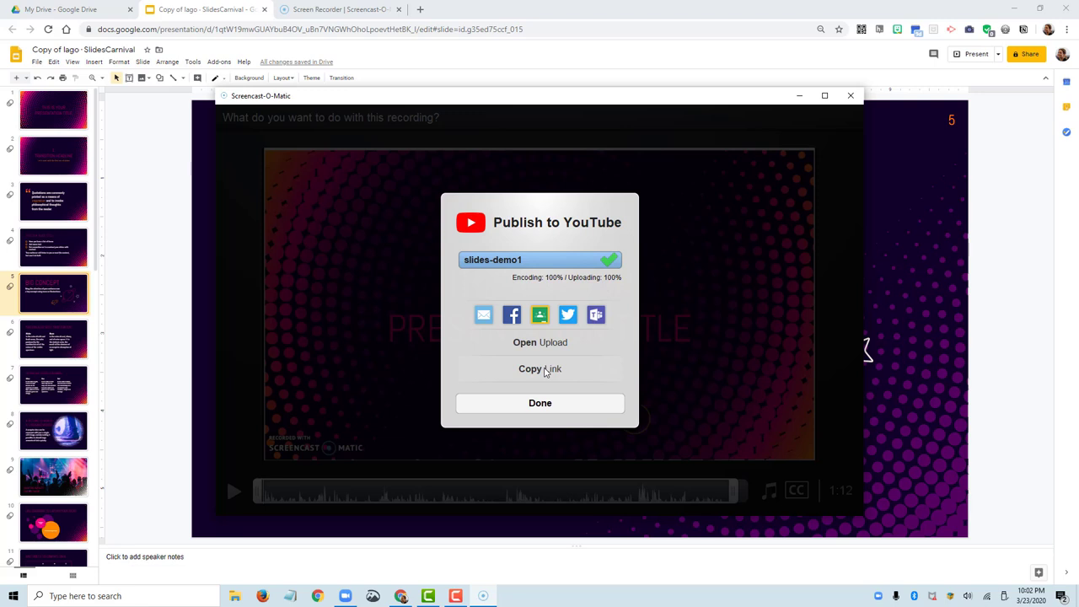
mouse_move(549, 372)
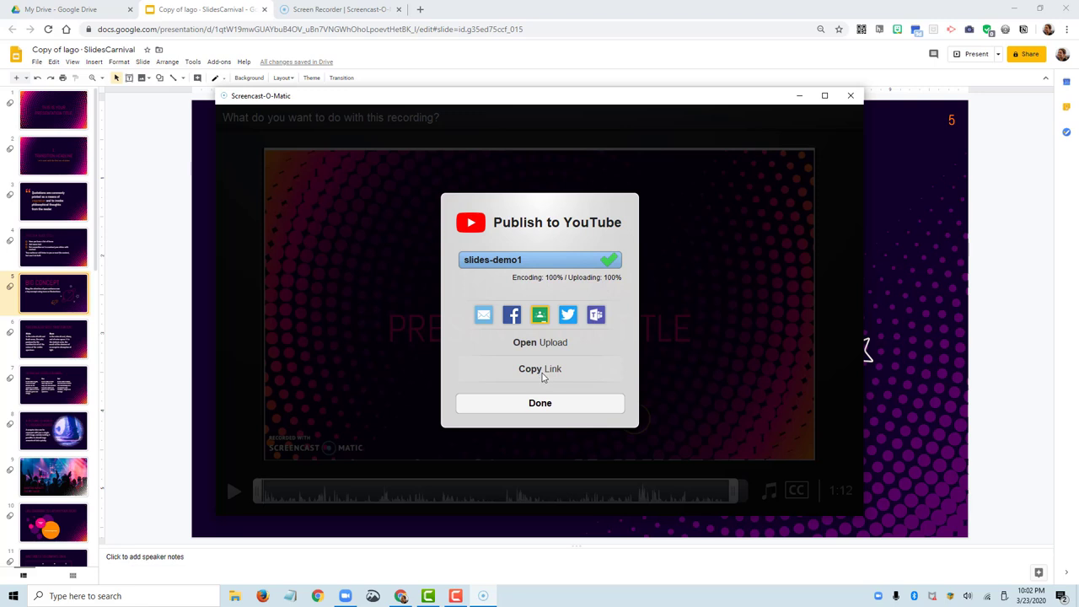
mouse_move(548, 345)
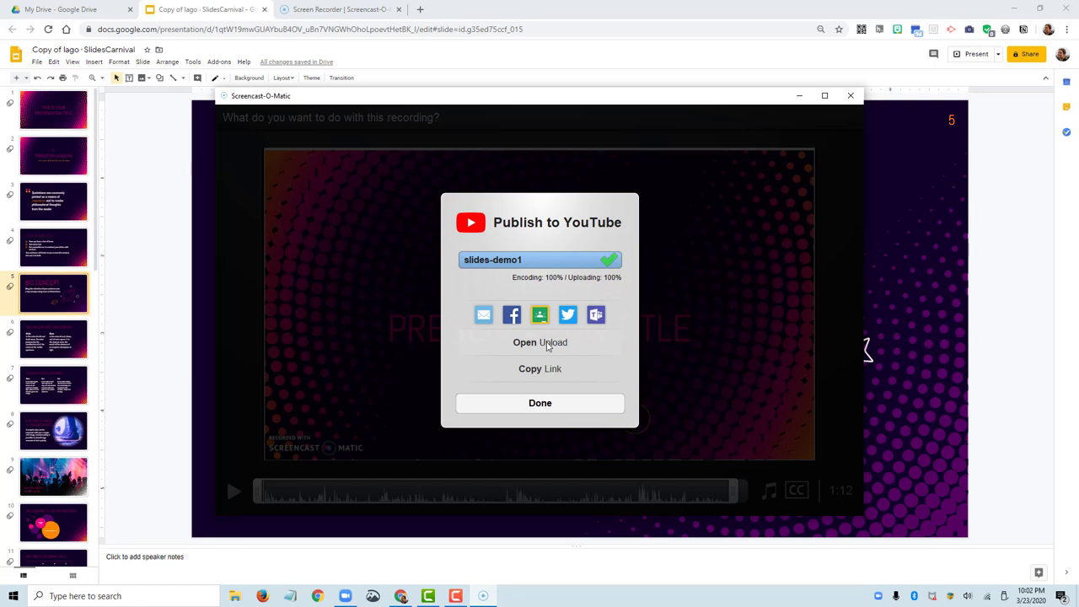
Use Open Upload to view the published slides-demo1 video on YouTube.
click(525, 342)
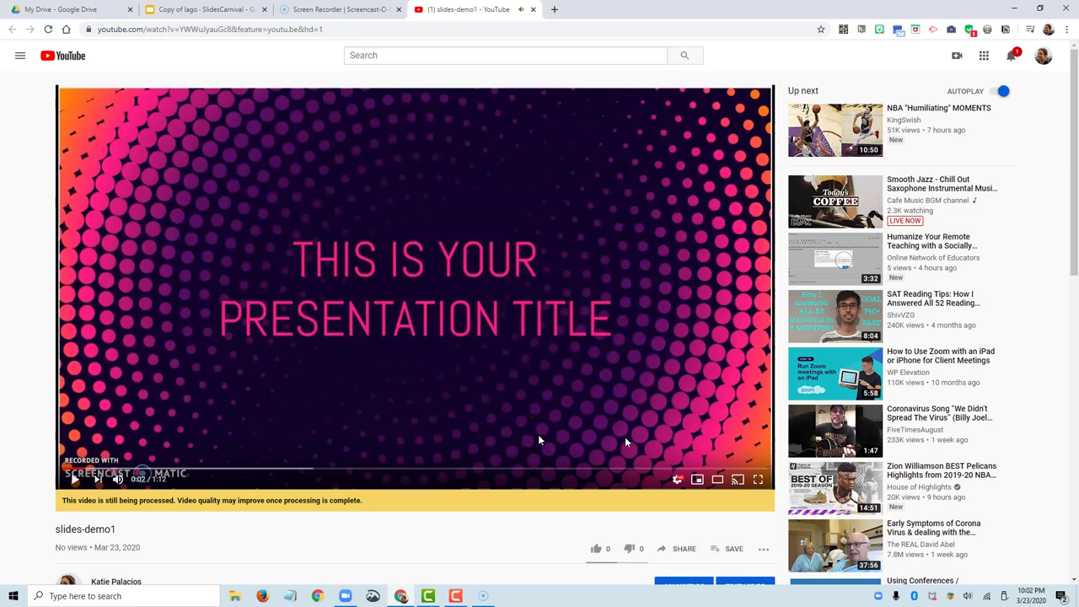
mouse_move(659, 487)
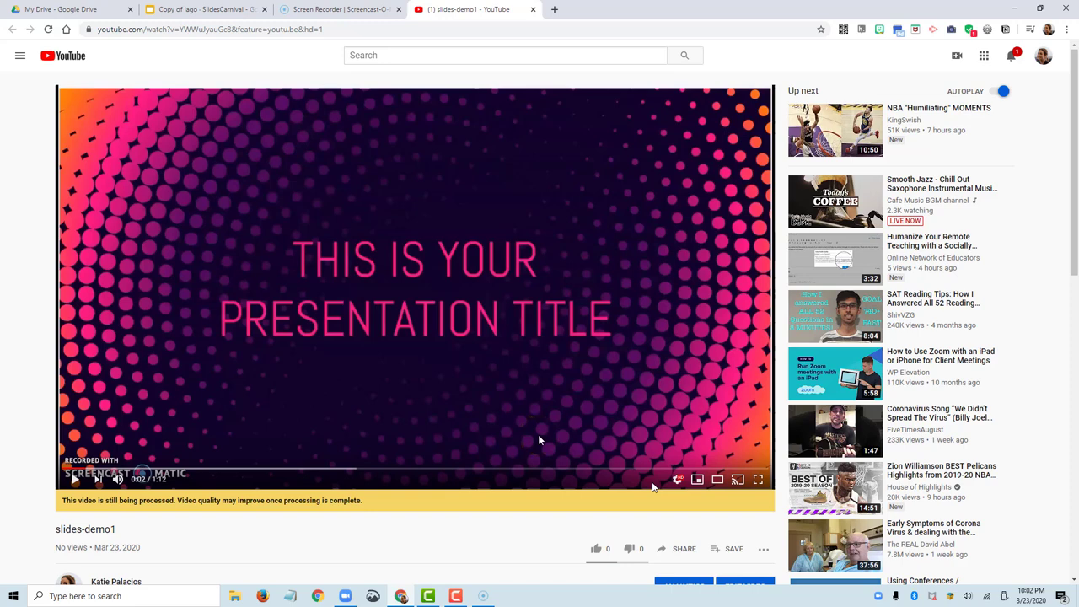
mouse_move(661, 485)
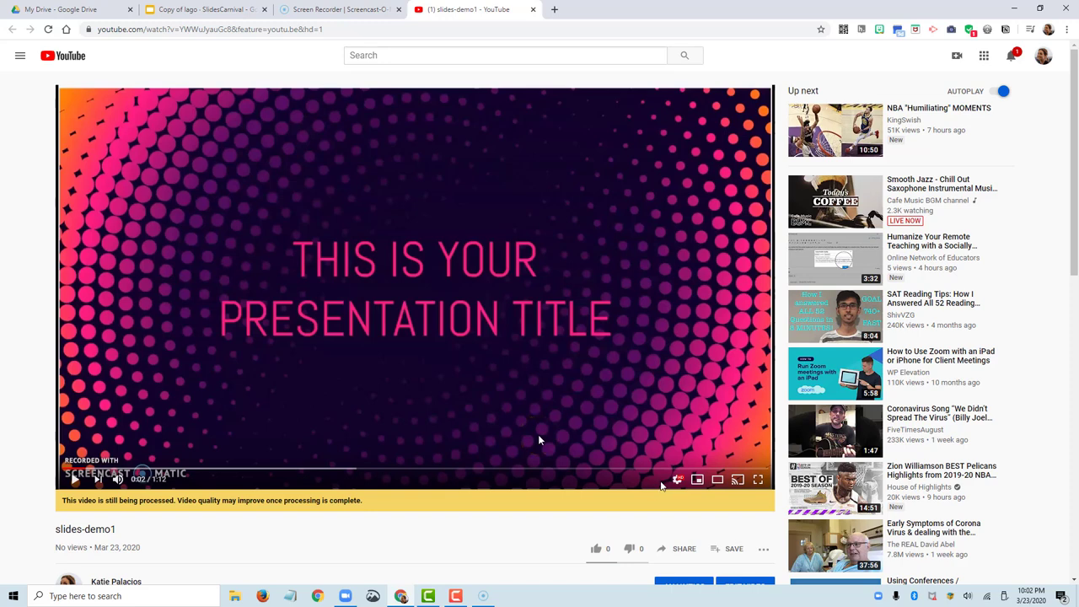
mouse_move(648, 487)
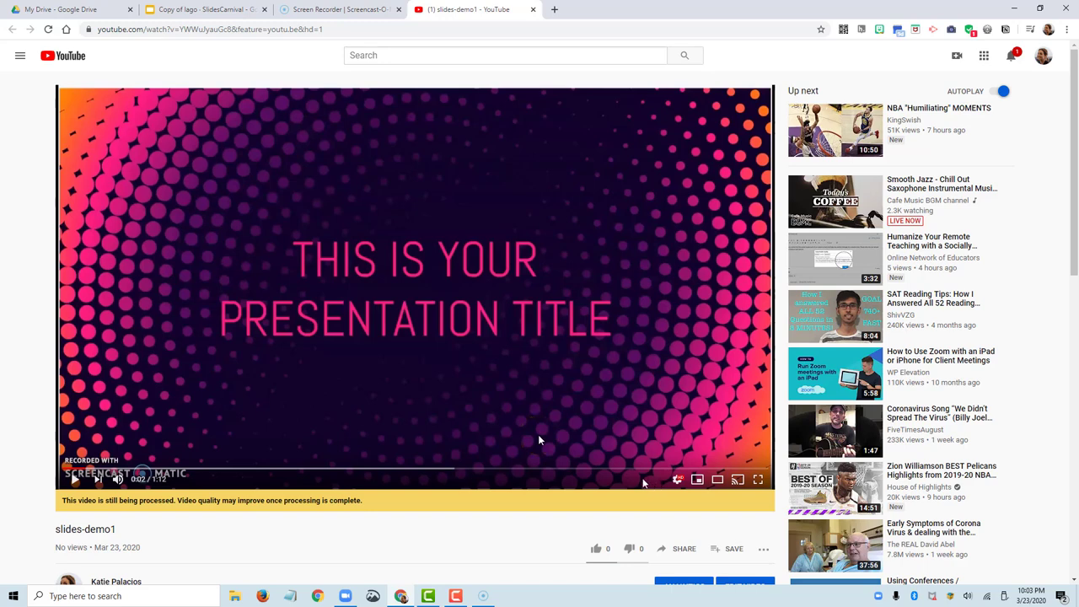
mouse_move(654, 486)
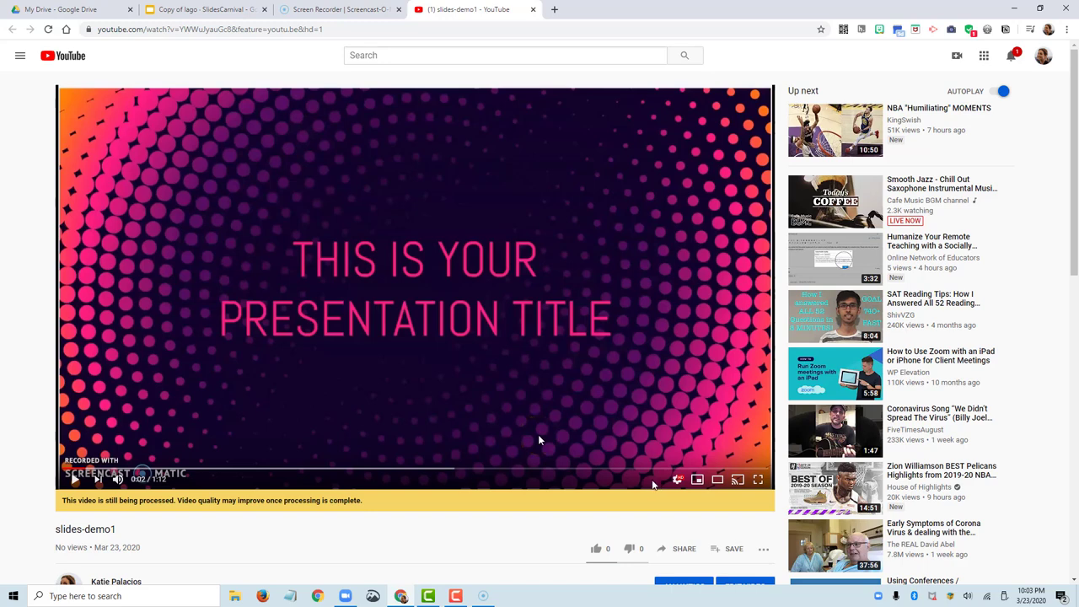
mouse_move(661, 482)
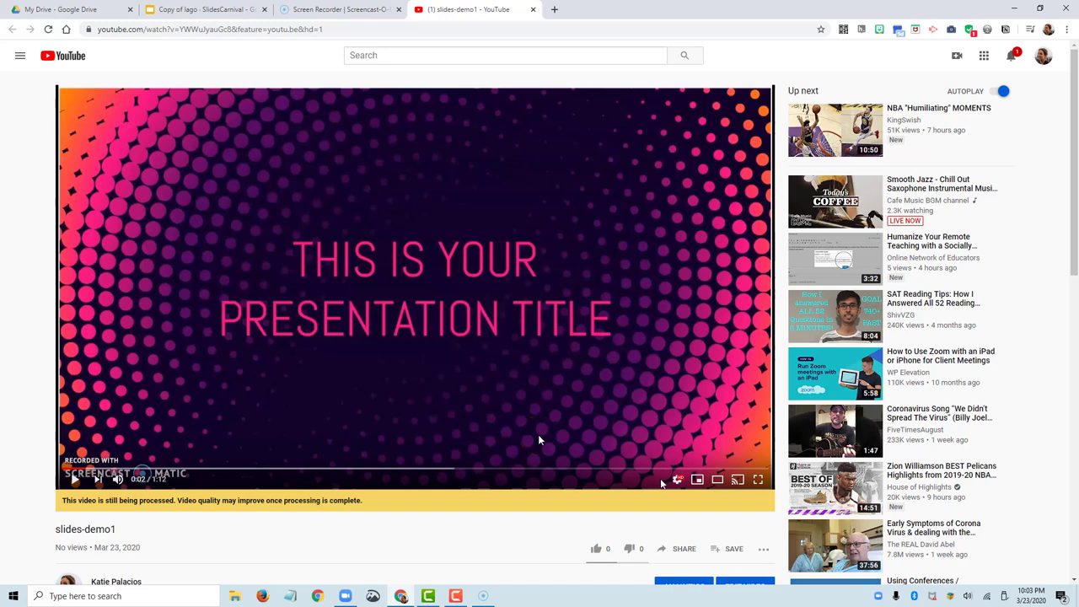
mouse_move(661, 486)
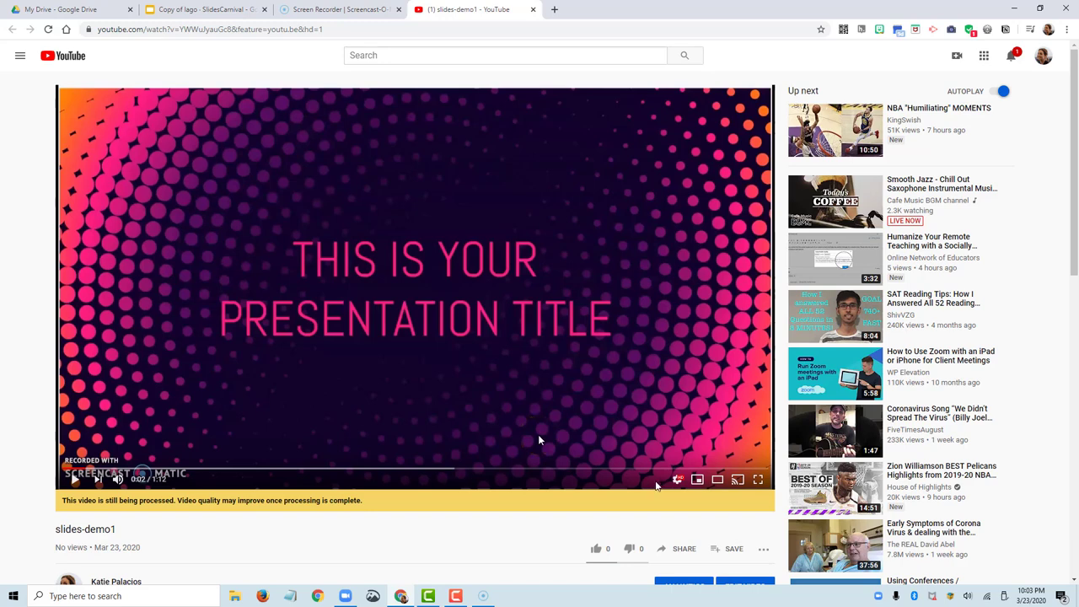
View the newly uploaded slides-demo1 video's watch page on YouTube while it processes.
scroll(down, 3)
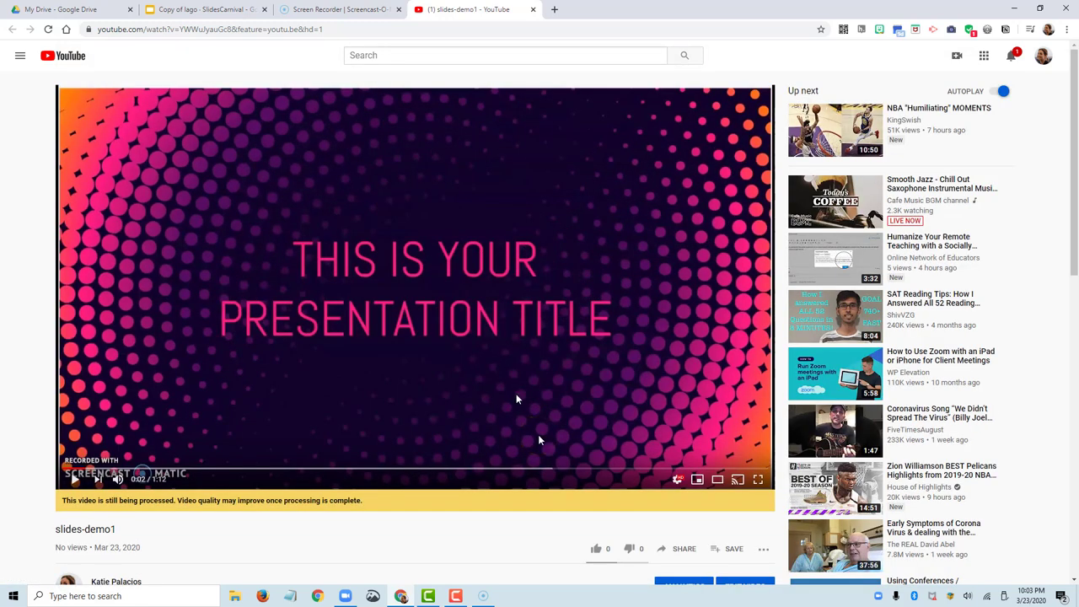
mouse_move(519, 398)
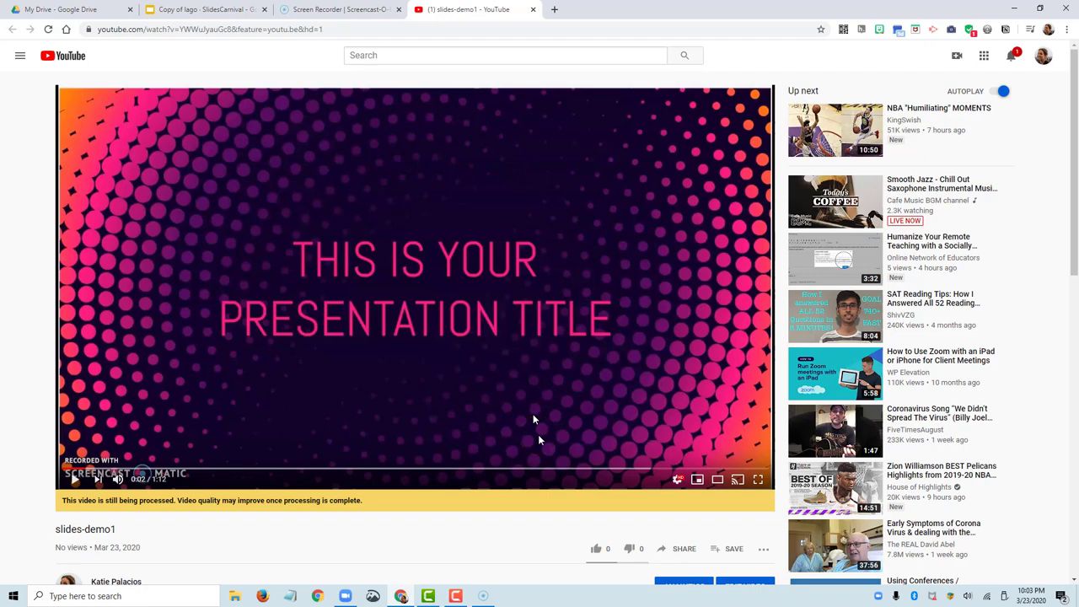
mouse_move(462, 390)
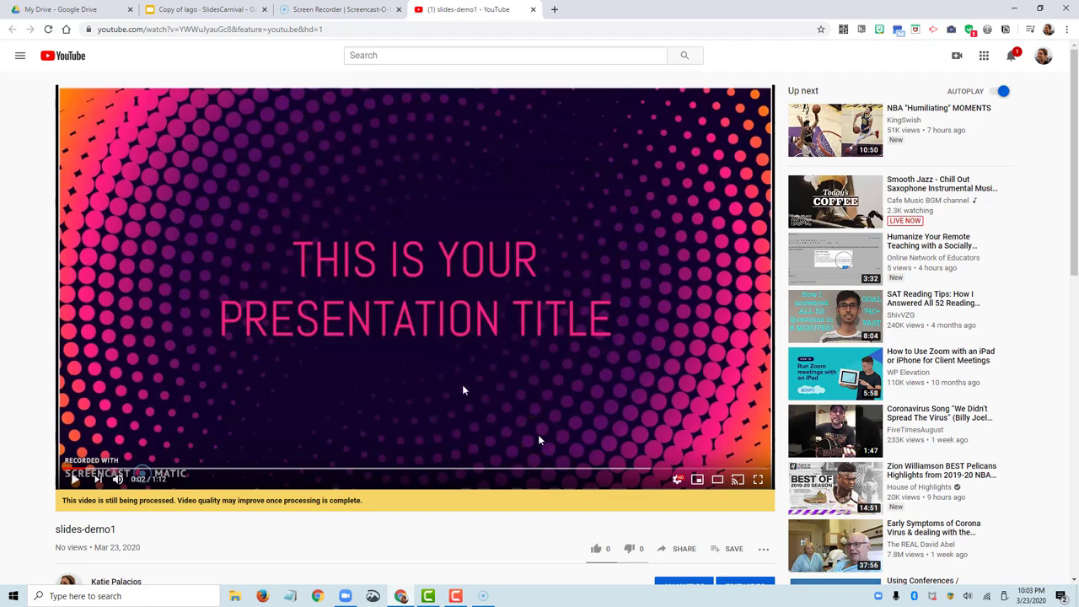
Copy the slides-demo1 youtu.be share link and switch to the Canvas Discussions tab.
click(685, 550)
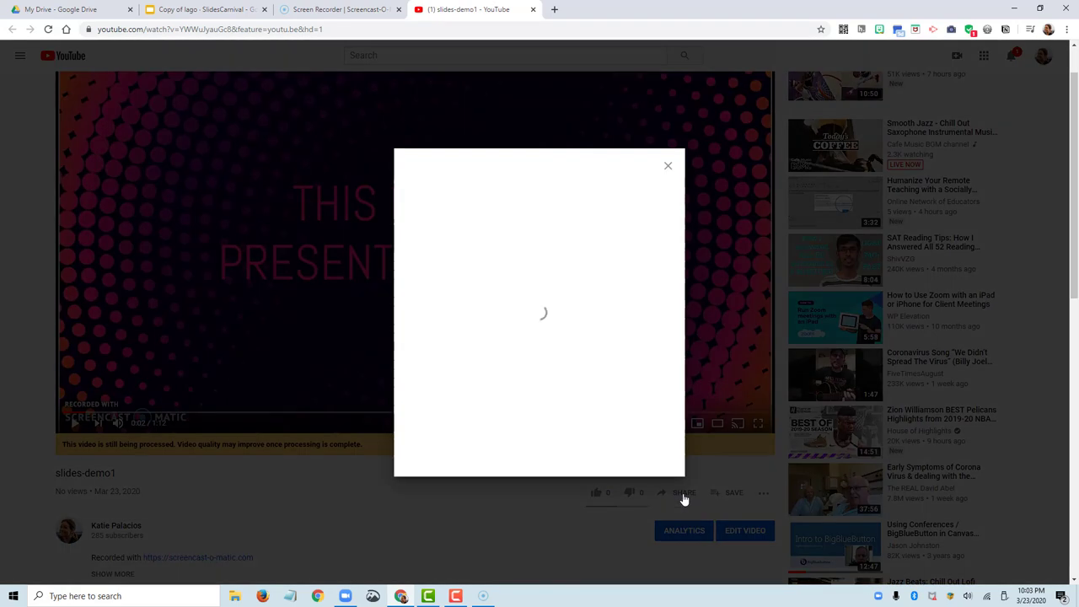
click(646, 334)
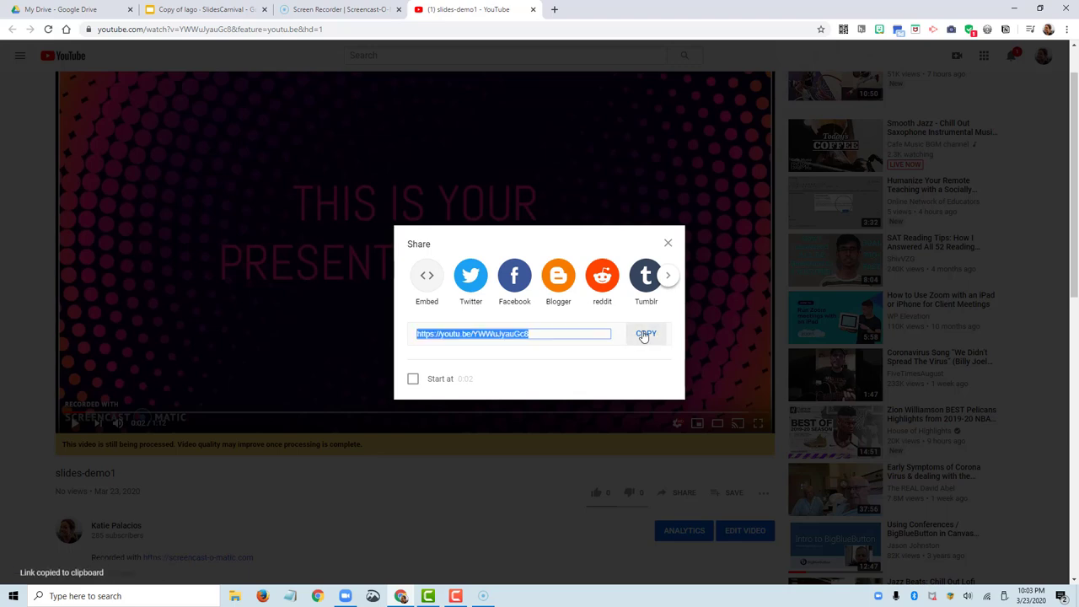
click(668, 243)
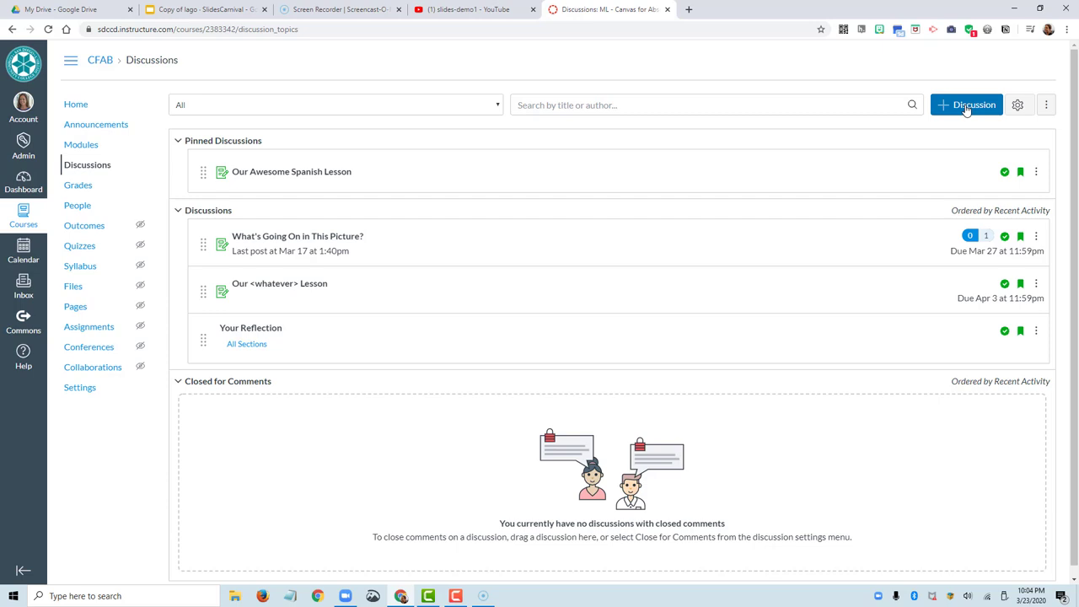
Create a new discussion topic titled 'Our amazing lesson'.
click(966, 104)
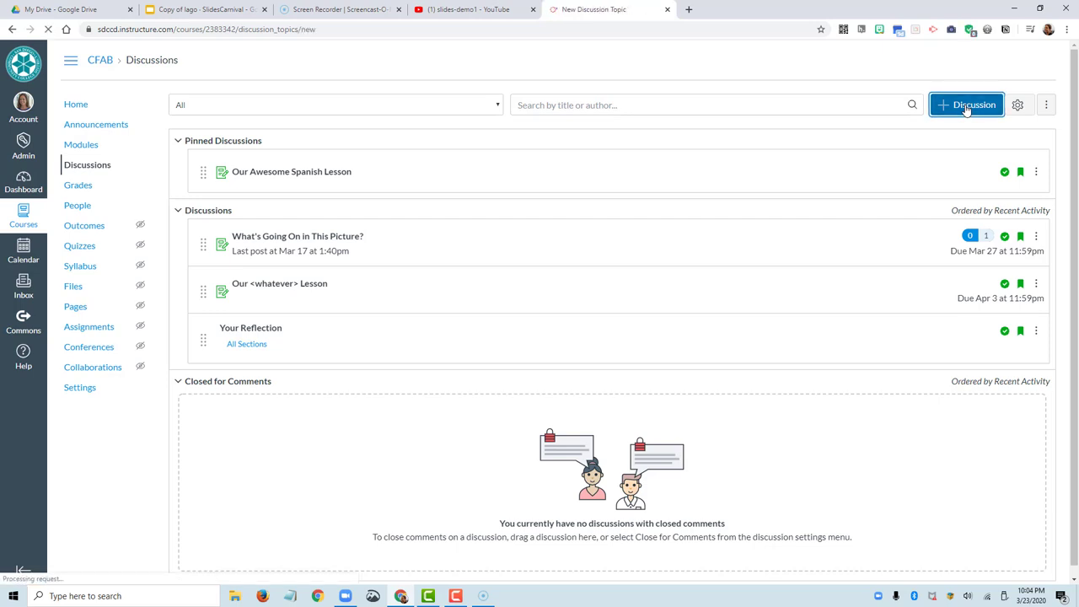
click(967, 104)
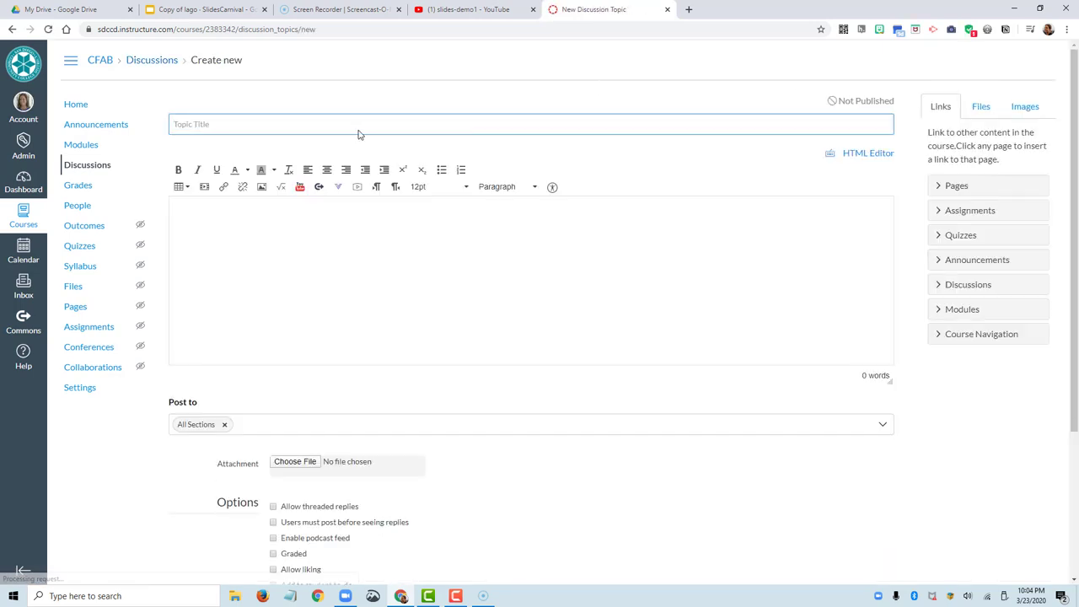
text(Our amazing)
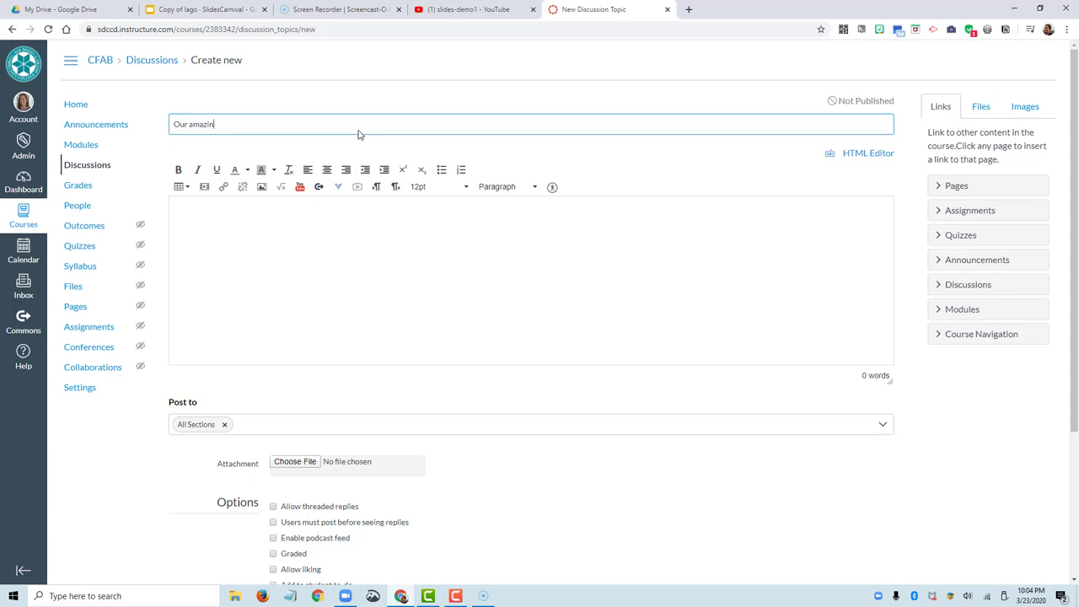
text(g lesson)
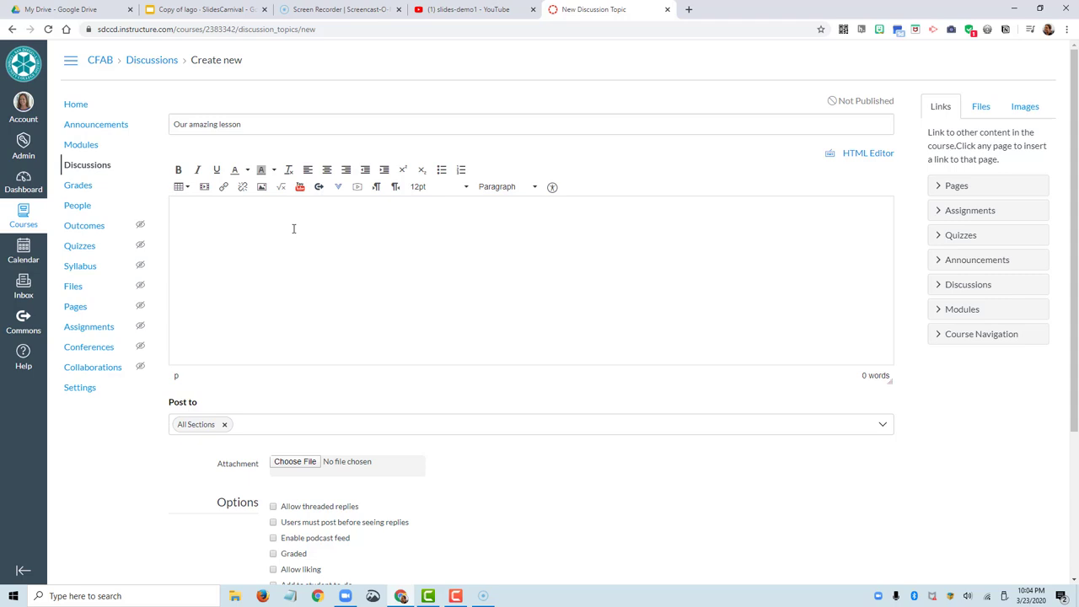
click(294, 229)
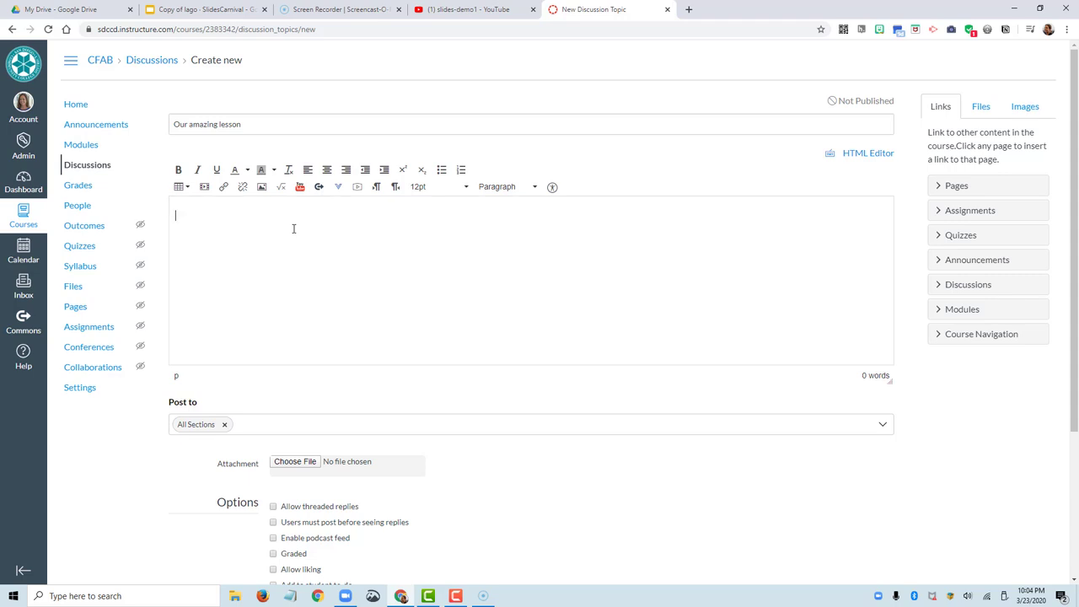
text(https://youtu.be/YWWuJyauGc8)
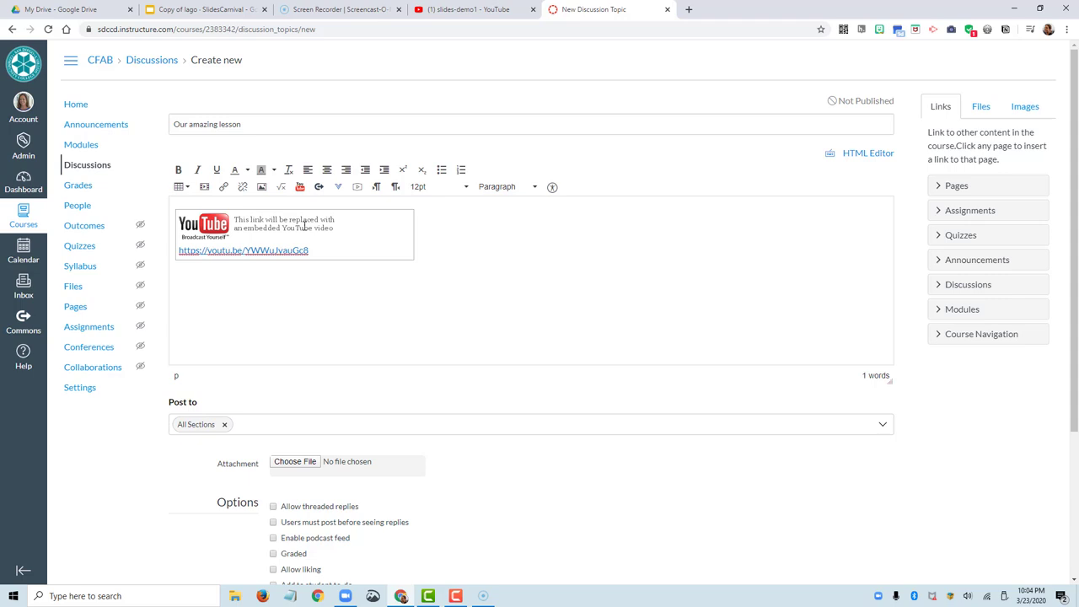
Write watch-and-reply instructions below the link and add a numbered list of three reflection questions.
click(175, 274)
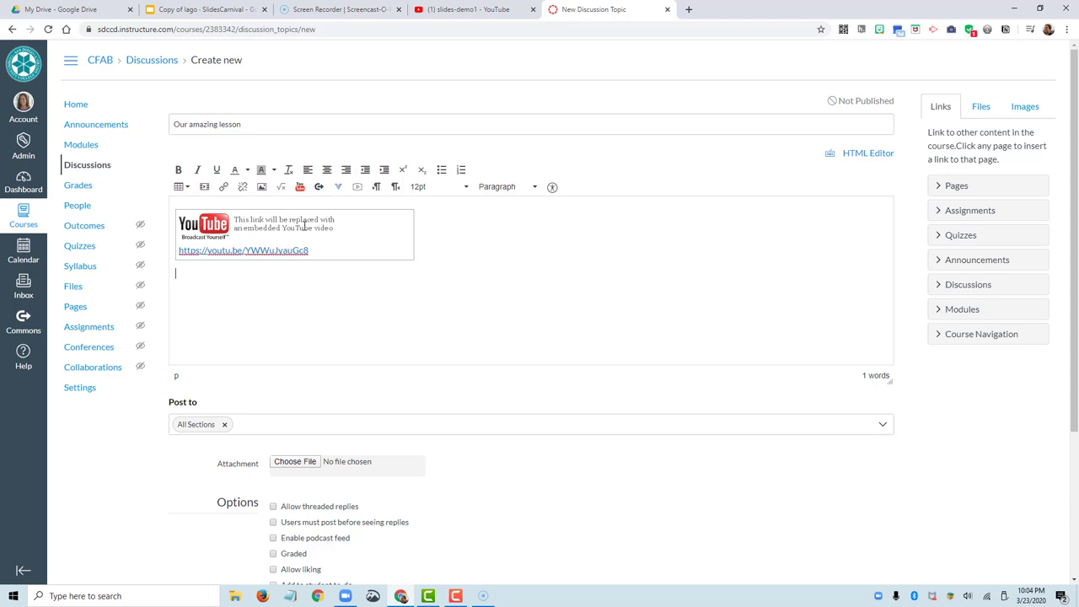
text(Watch the video presentation)
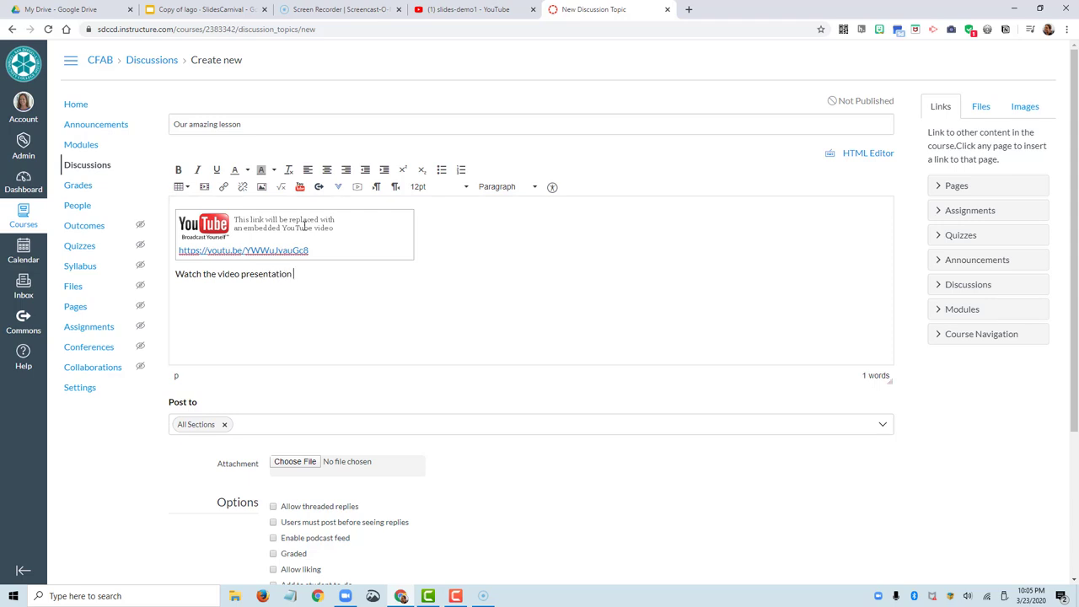
text(above. Then use the r)
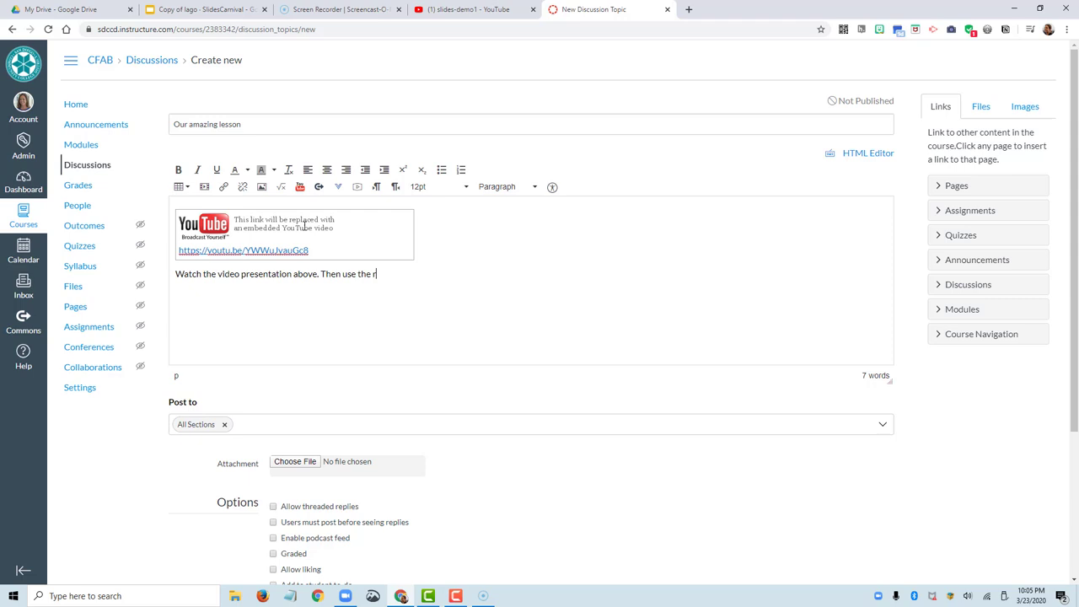
text(eflection quest)
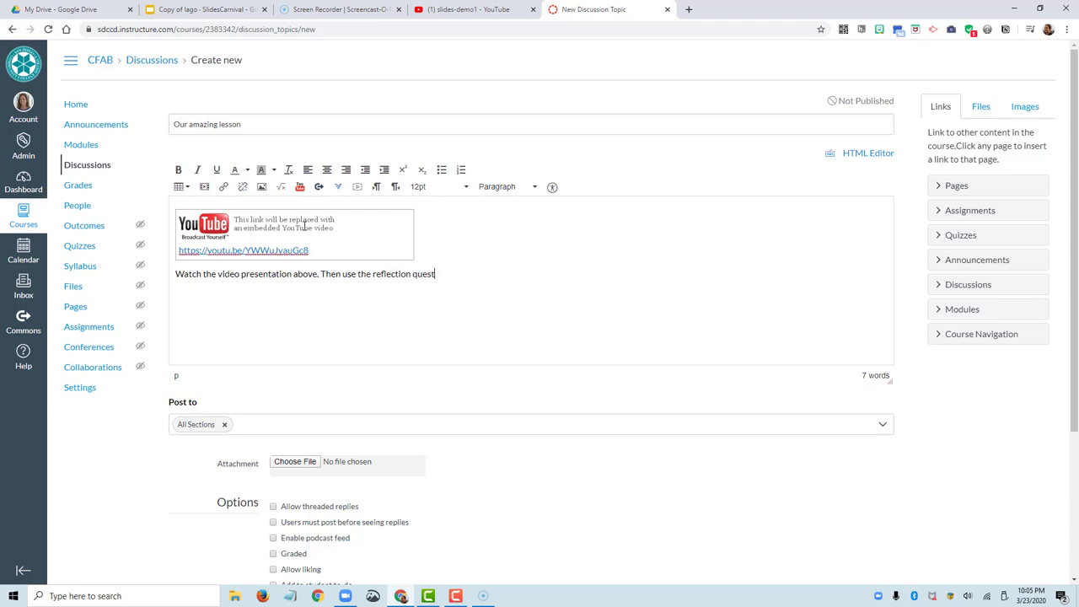
text(ions here to re)
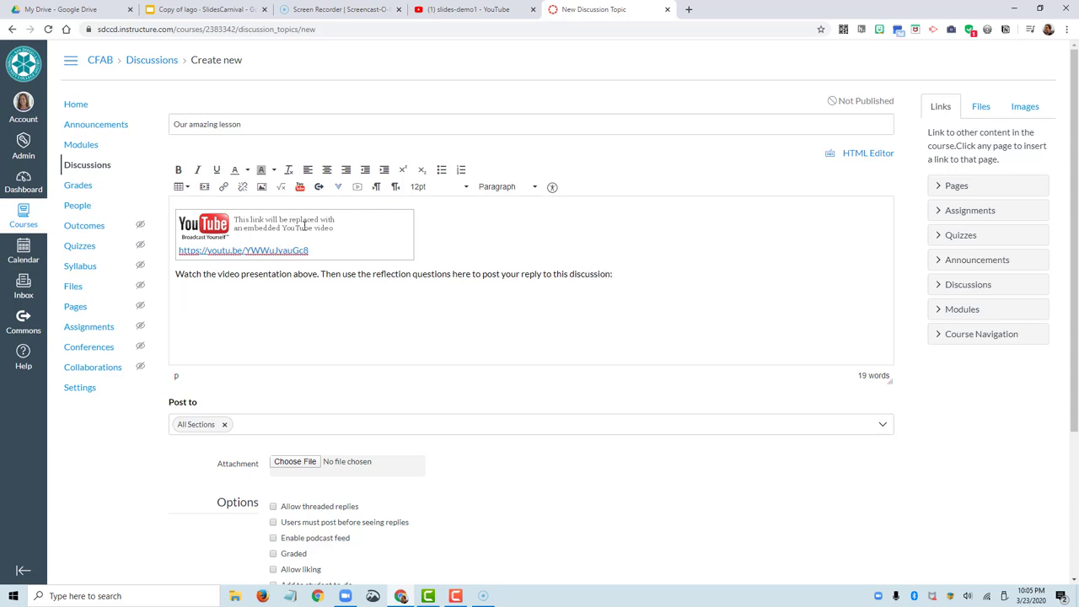
click(460, 168)
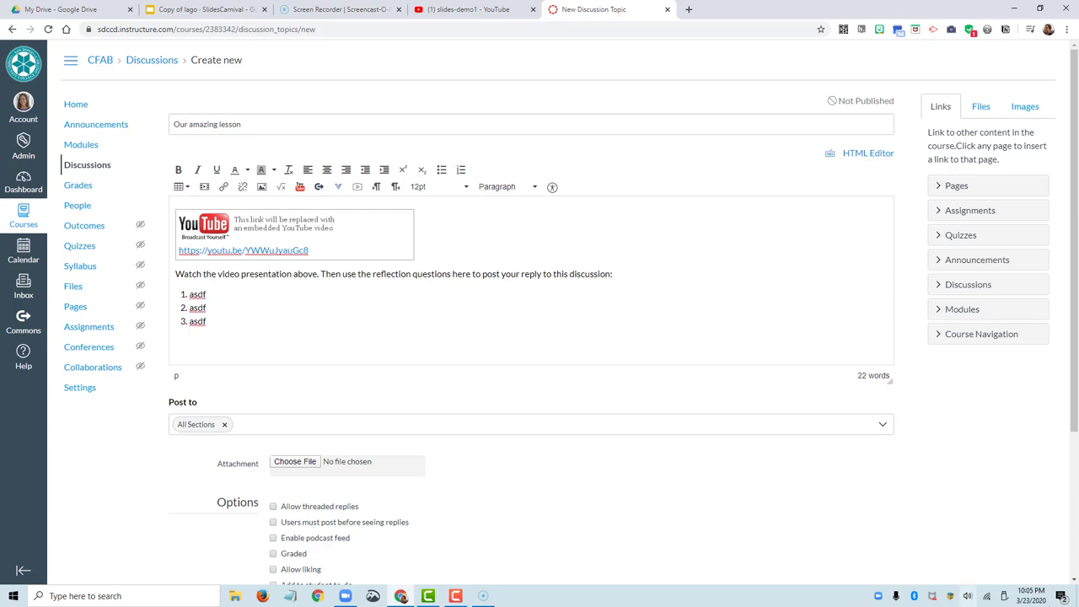
scroll(down, 3)
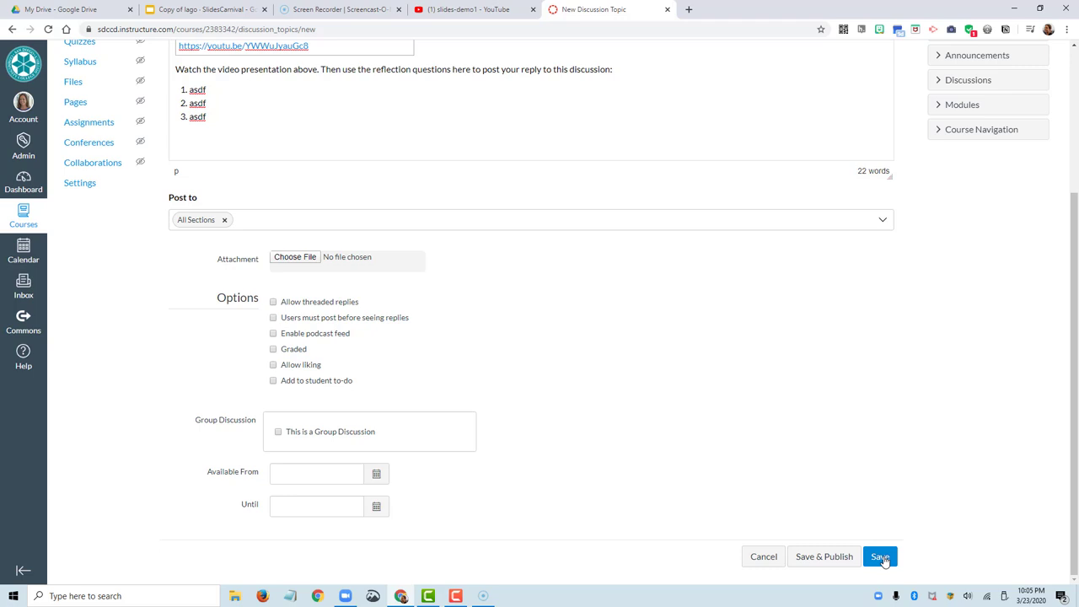
Save the discussion and play the embedded slides-demo1 video to confirm it works.
click(881, 556)
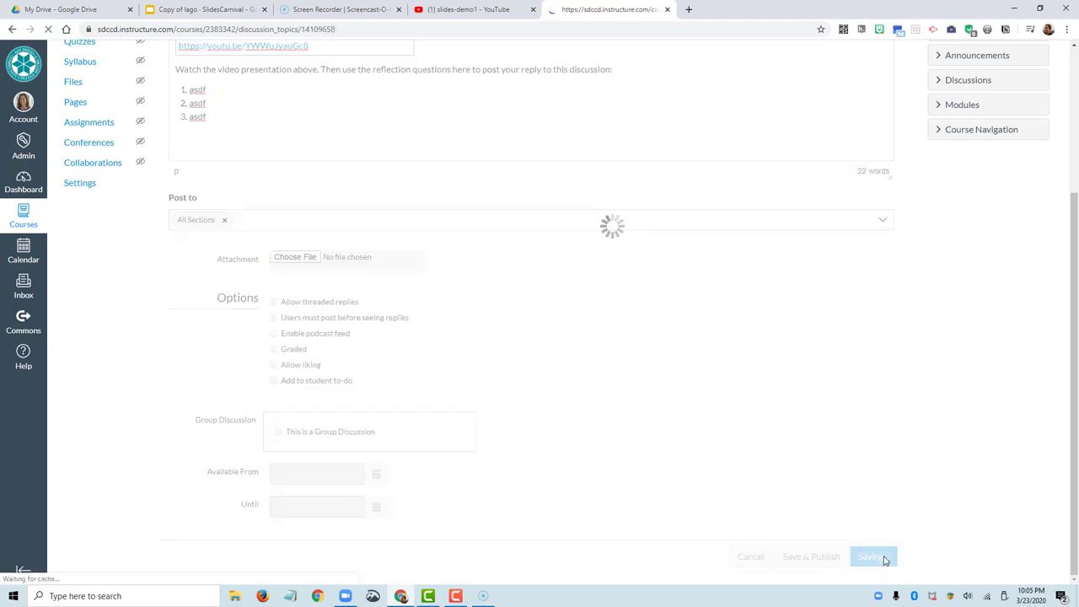
click(873, 556)
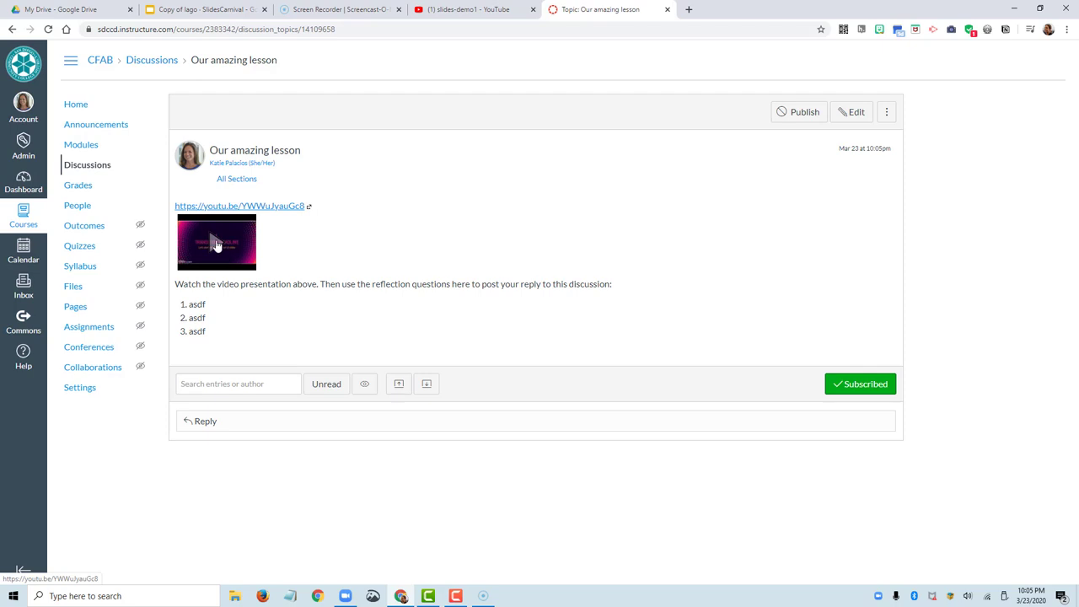
click(216, 243)
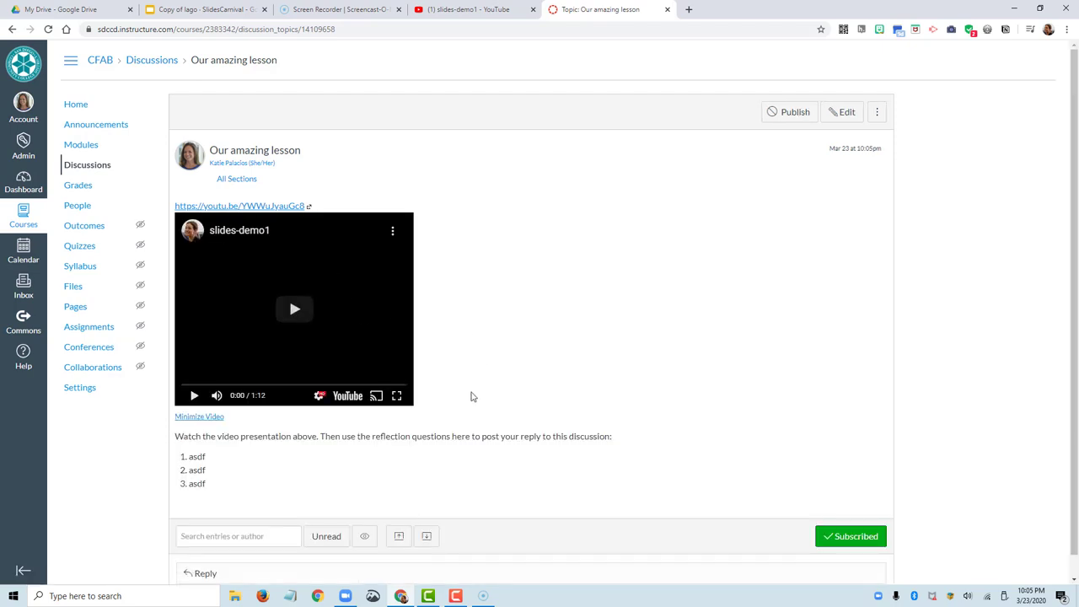
click(293, 309)
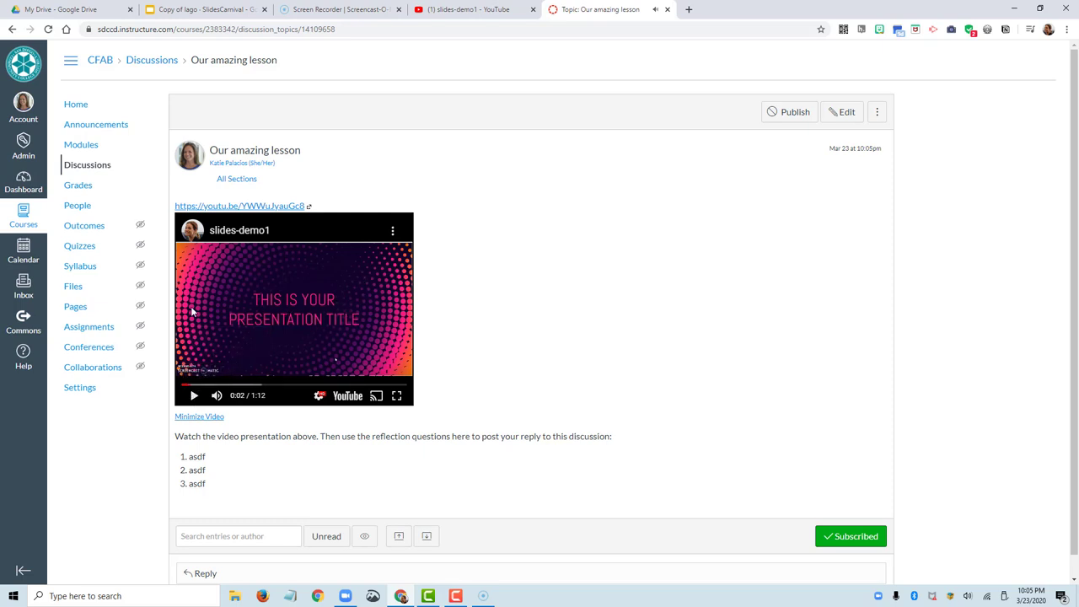
mouse_move(369, 335)
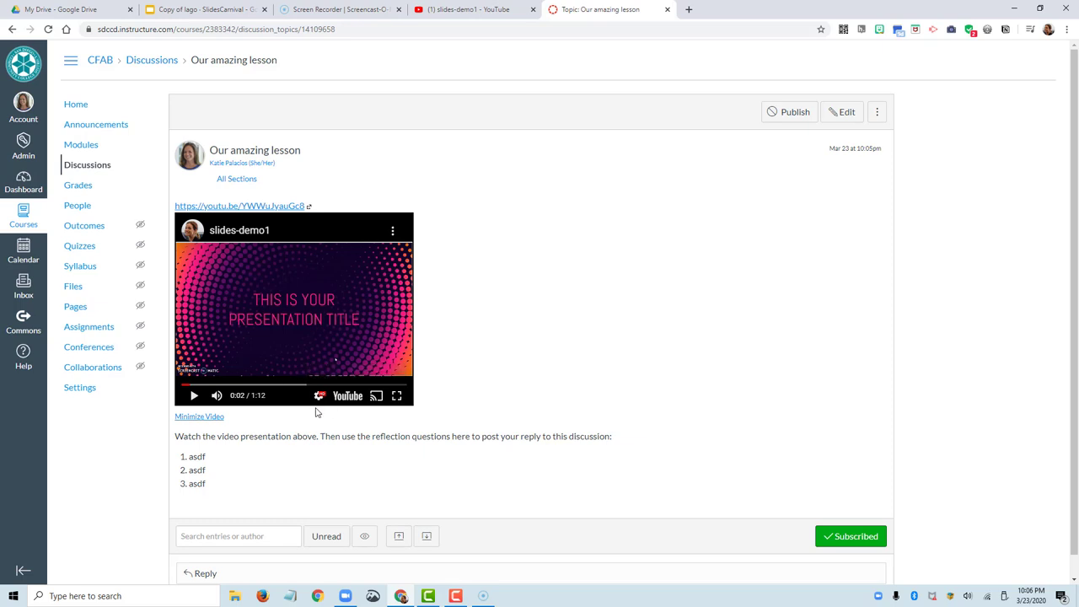
mouse_move(341, 10)
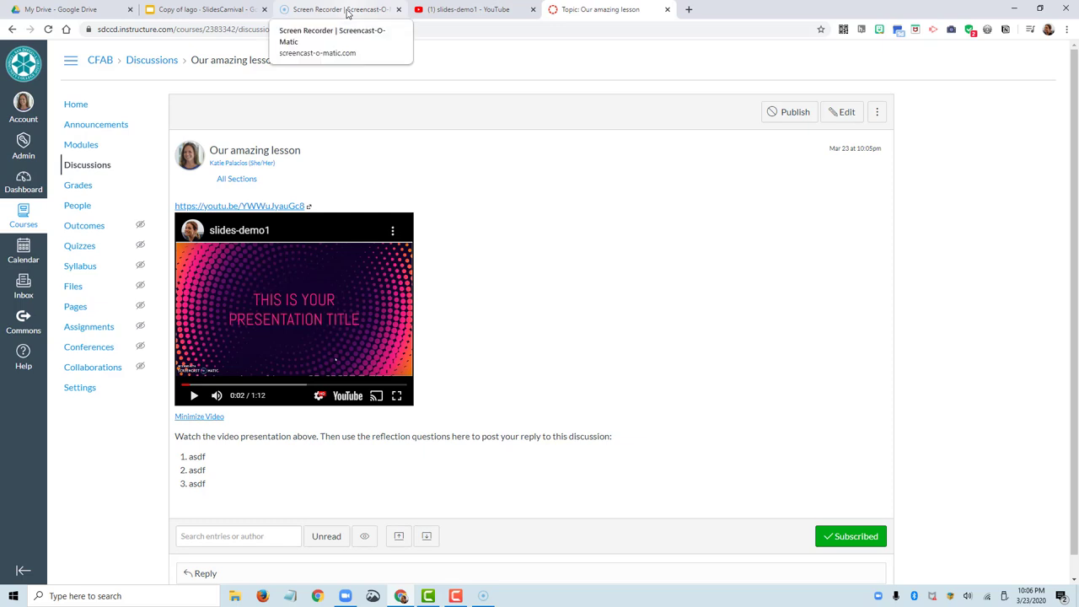
mouse_move(361, 14)
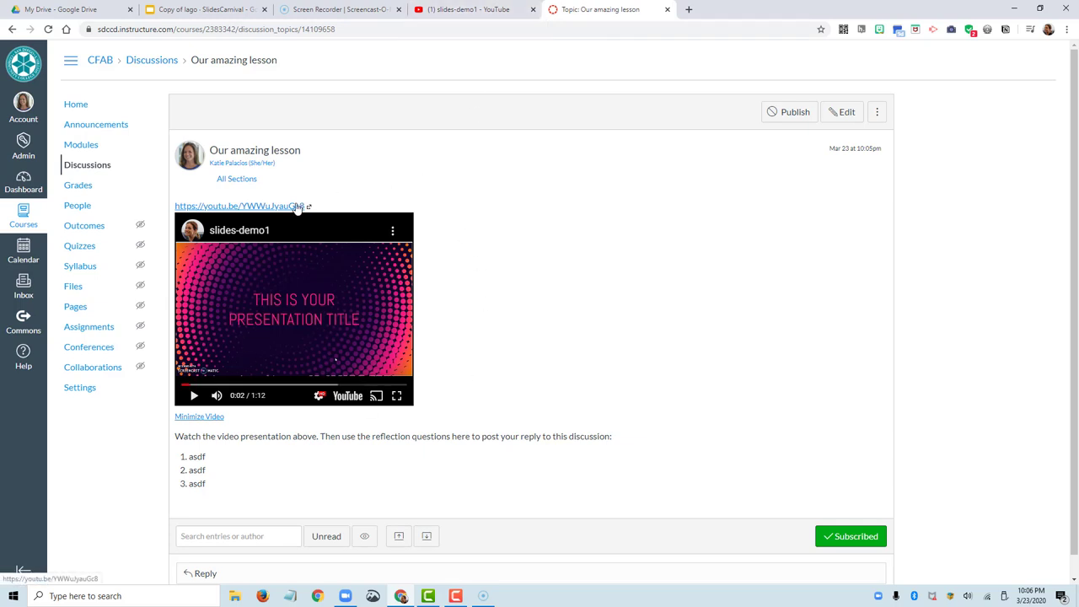
mouse_move(391, 492)
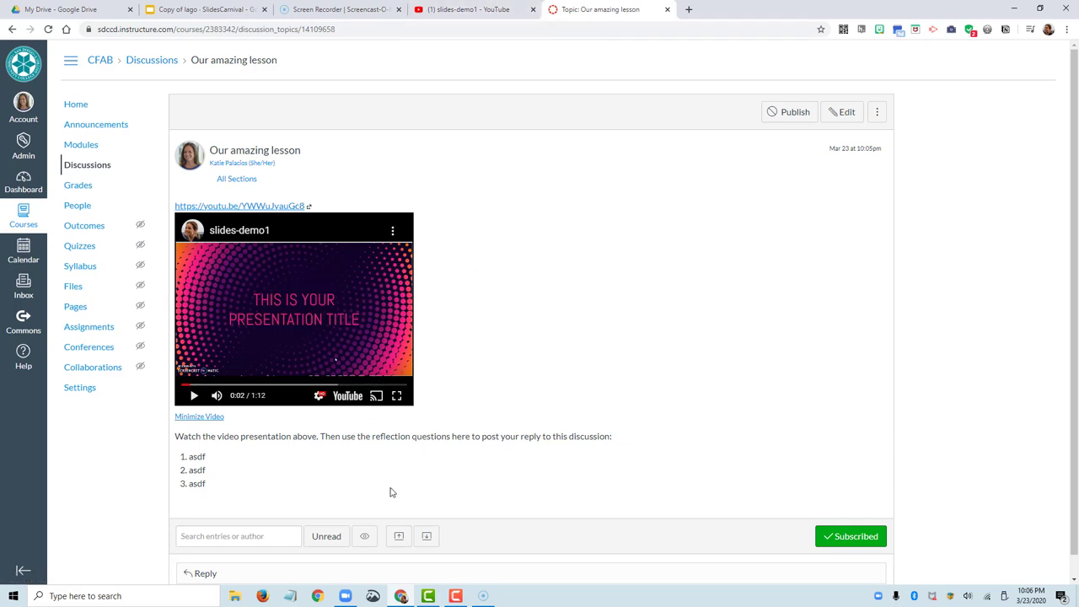